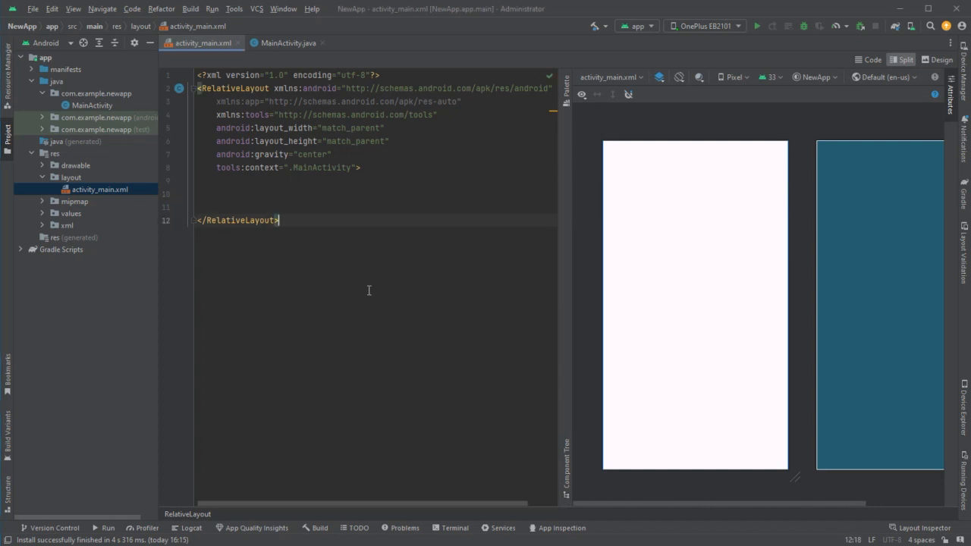
# Choose a spot inside the RelativeLayout where the new SeekBar widget will go
pyautogui.click(314, 198)
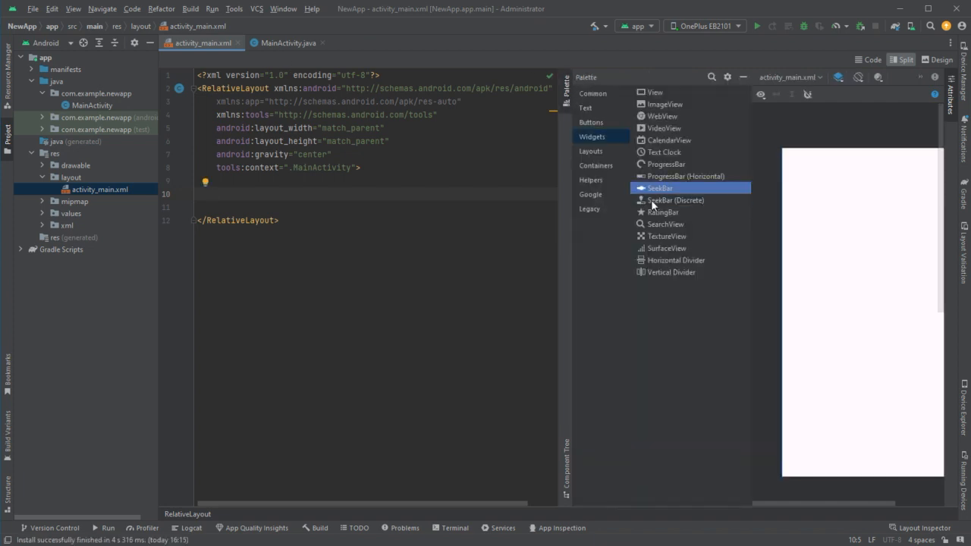
pyautogui.moveTo(655, 201)
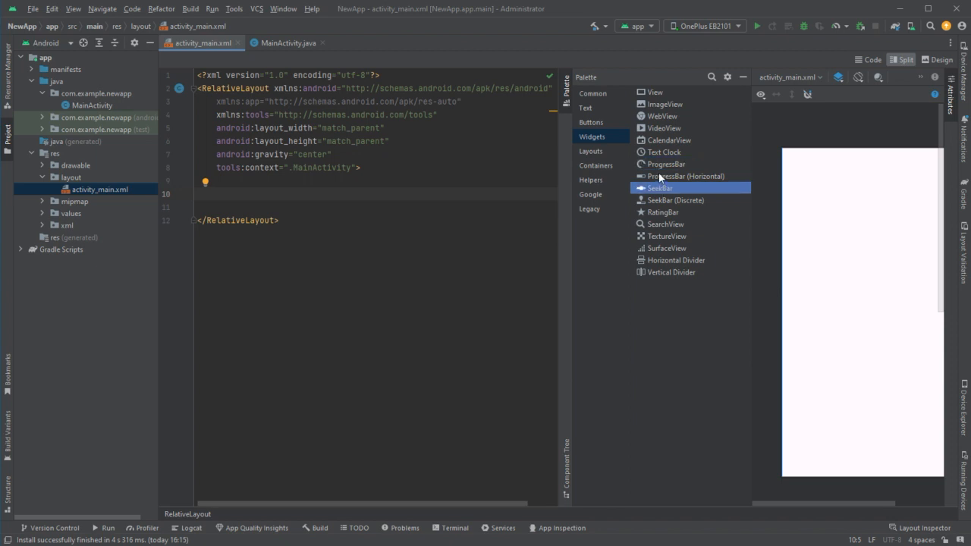
pyautogui.moveTo(825, 221)
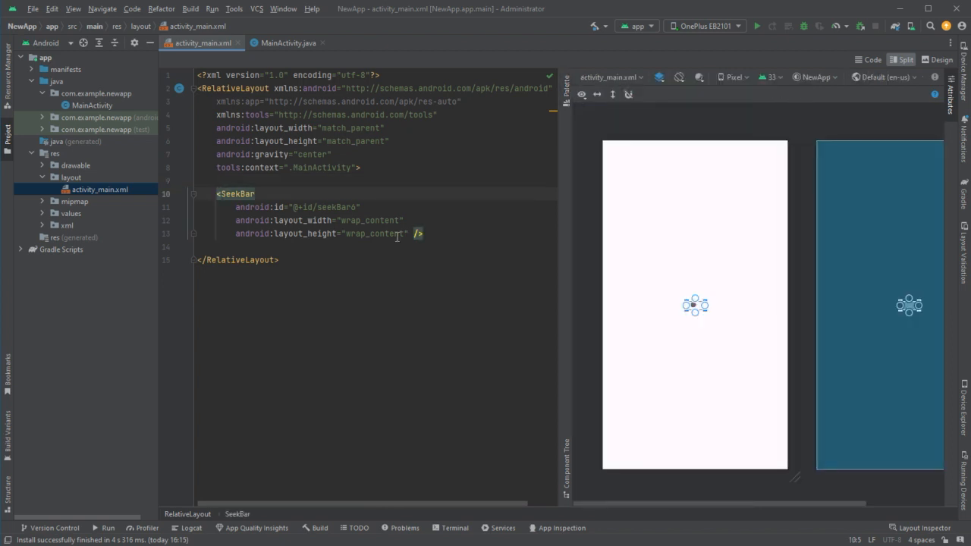
# Give seekBar6 match_parent width and a 10dp layout margin, then select it in the preview
pyautogui.write('match_pa')
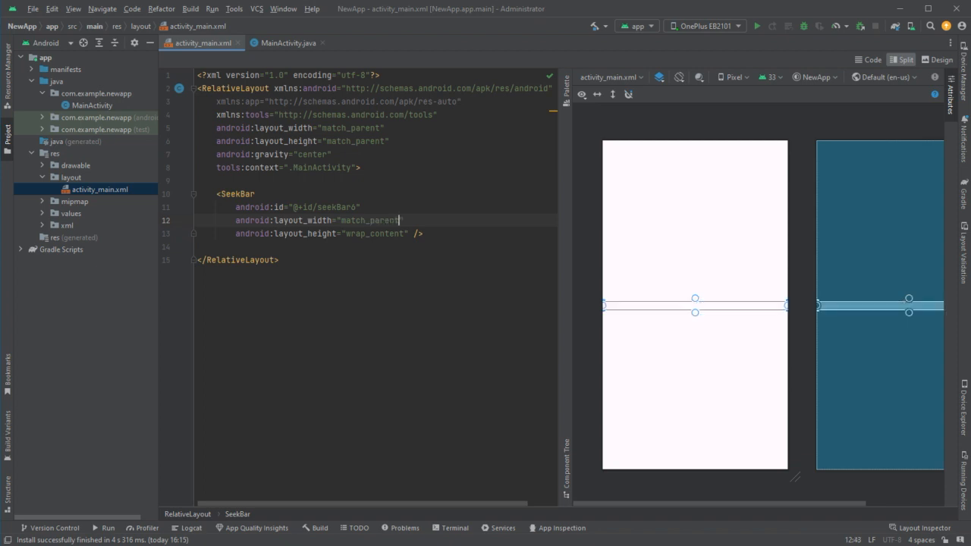
pyautogui.write('mar')
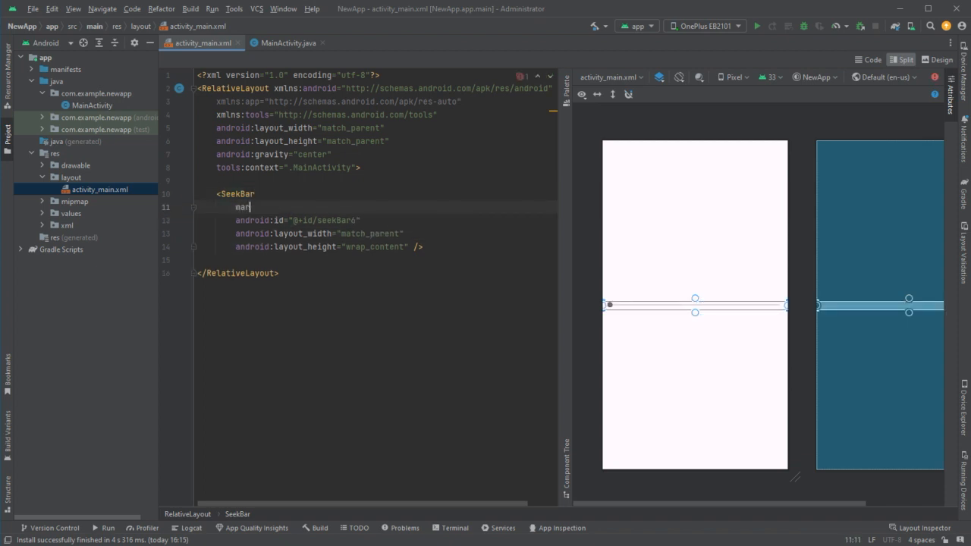
pyautogui.write('gin="')
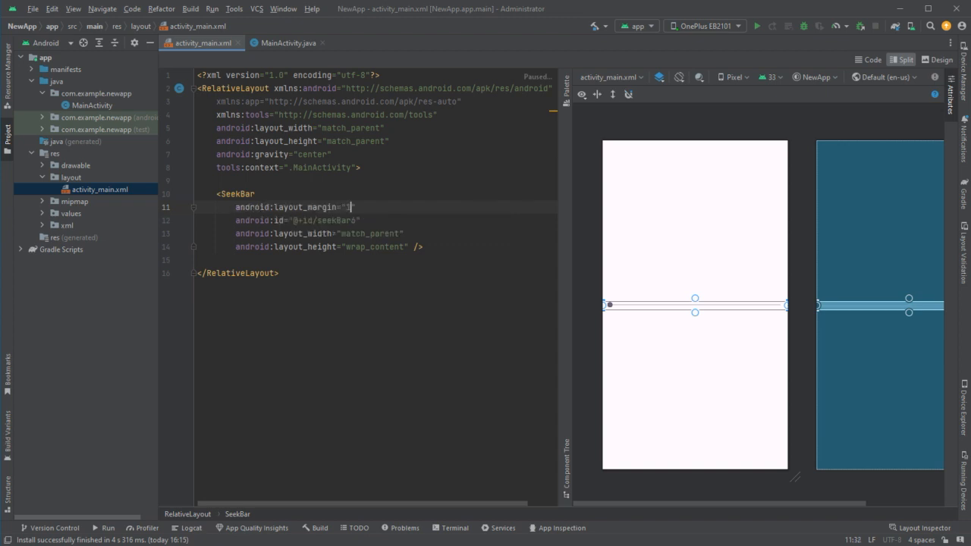
pyautogui.write('0dp"')
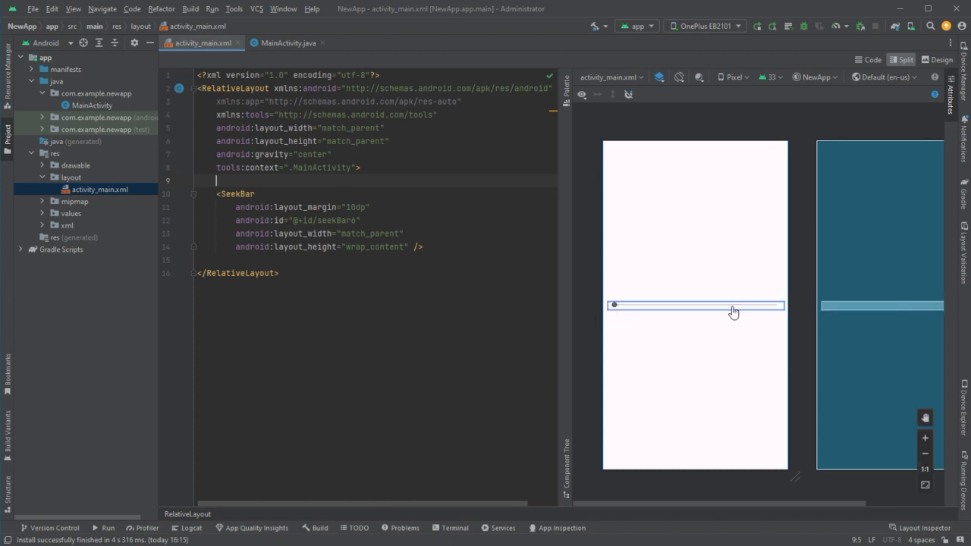
pyautogui.moveTo(719, 311)
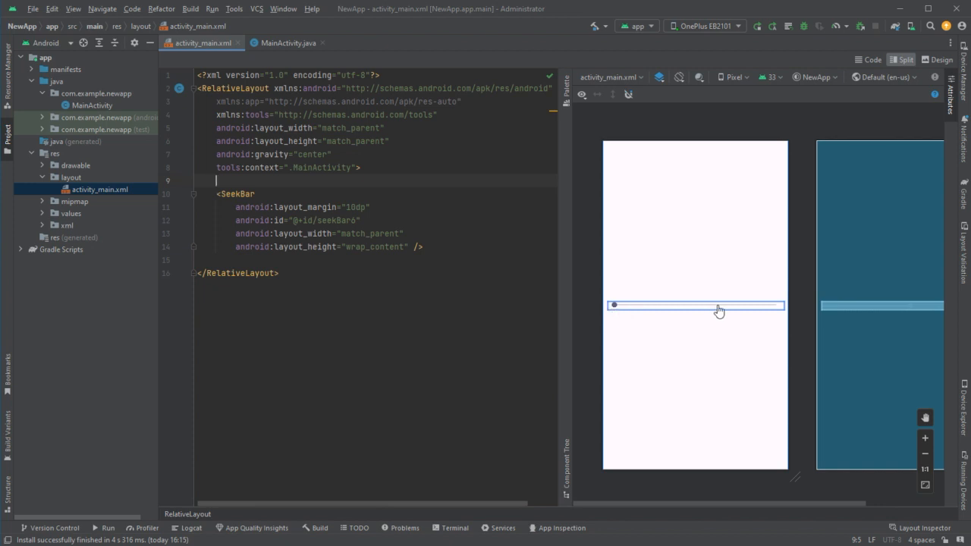
pyautogui.moveTo(597, 307)
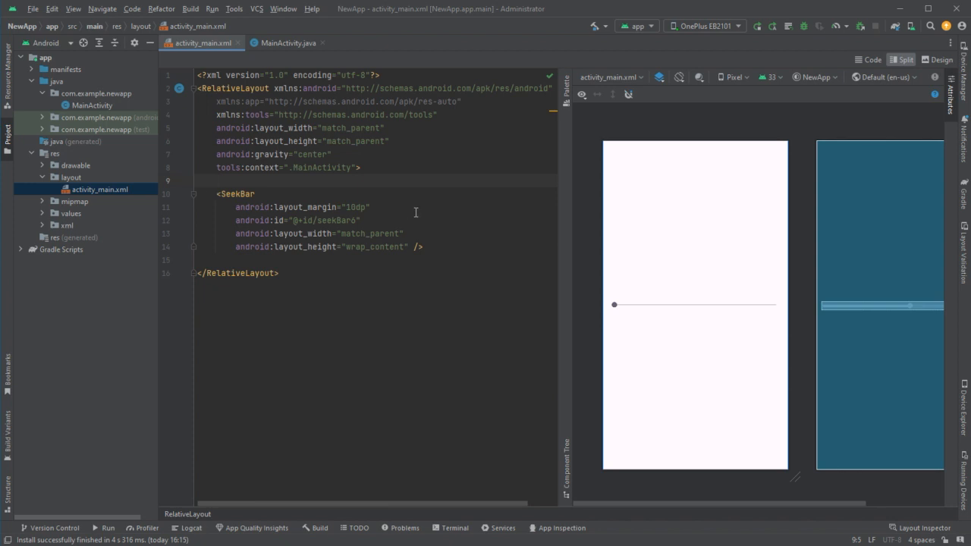
pyautogui.click(216, 181)
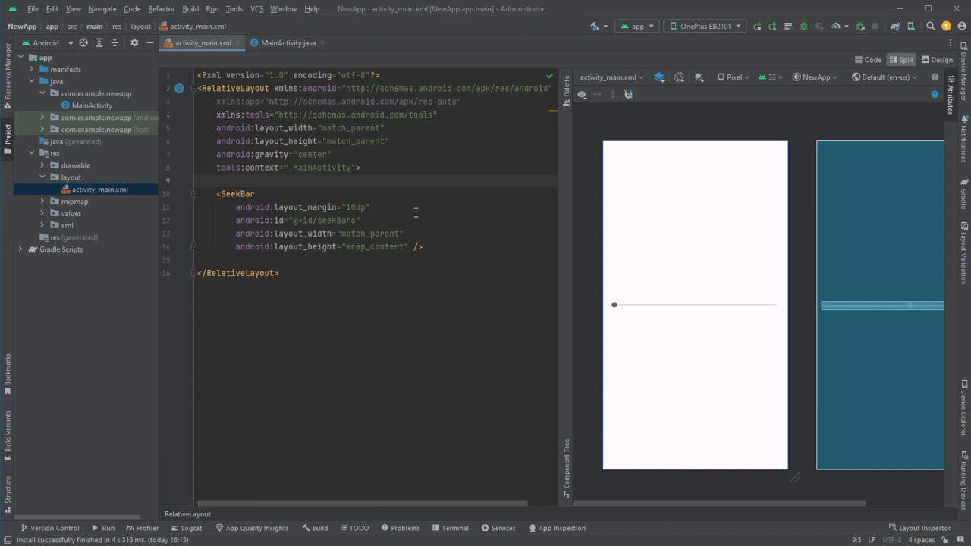
pyautogui.click(216, 179)
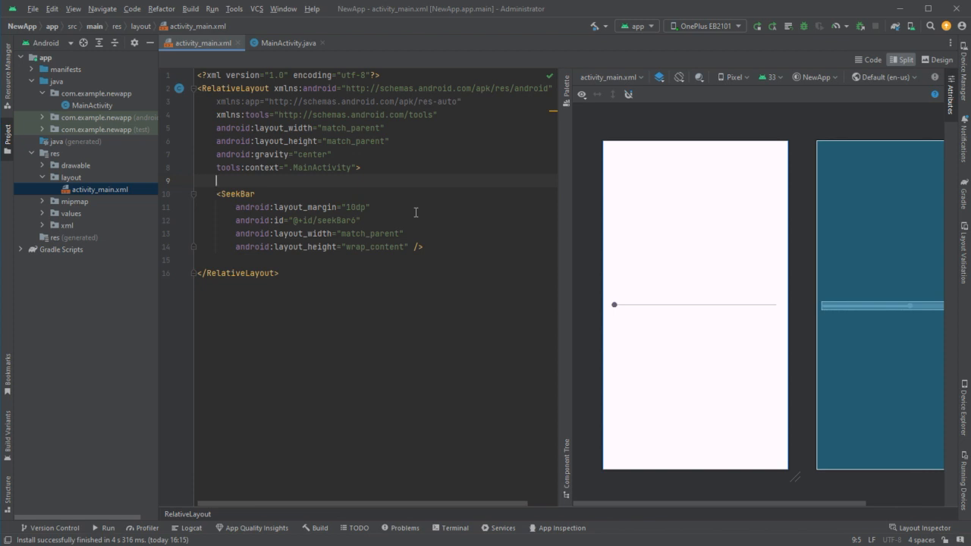
pyautogui.moveTo(402, 229)
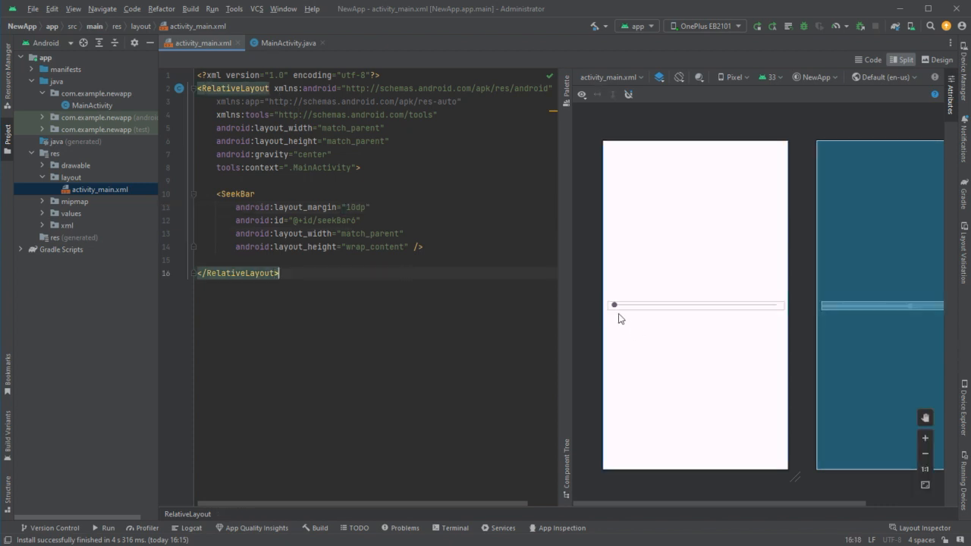
pyautogui.click(695, 305)
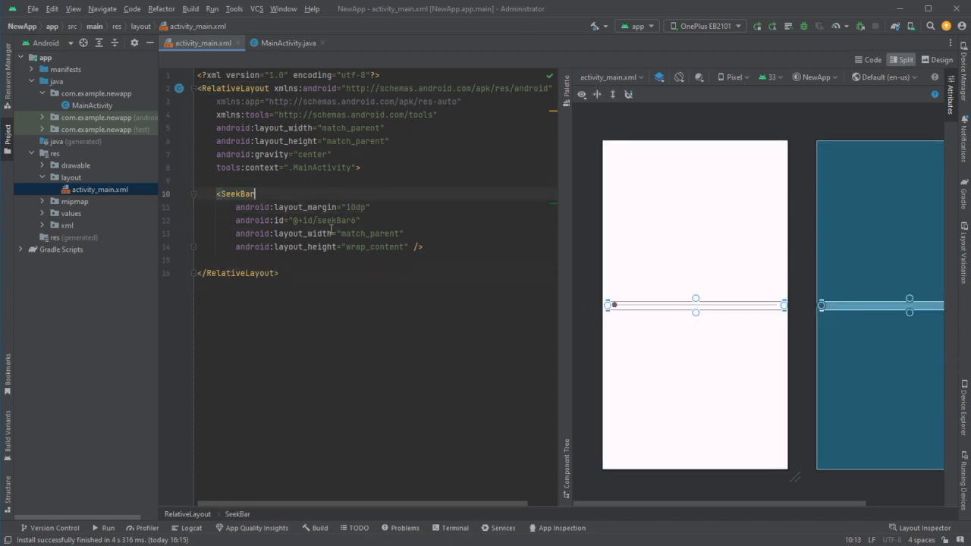
# In MainActivity, declare SeekBar seekbar and assign it findViewById(R.id.seekBar6)
pyautogui.click(284, 42)
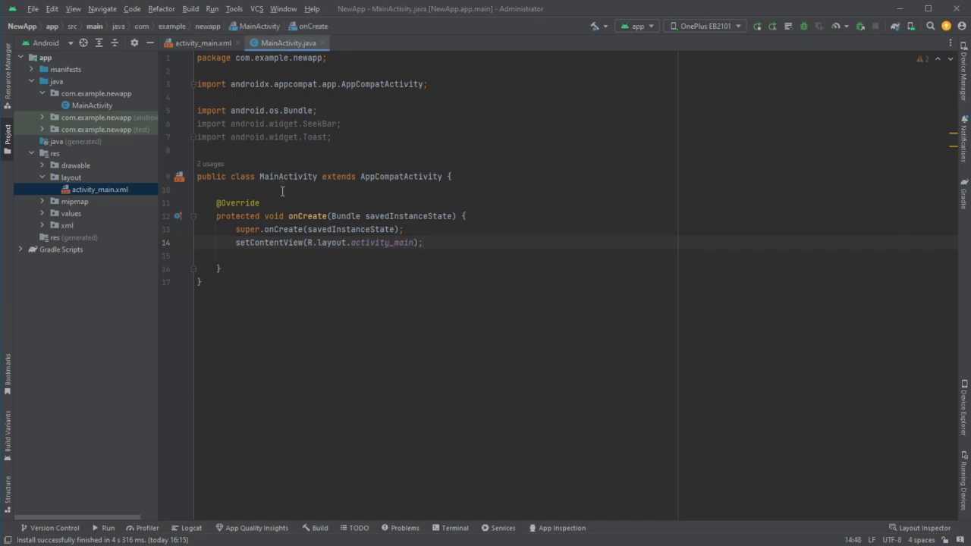
pyautogui.write('SeekBar')
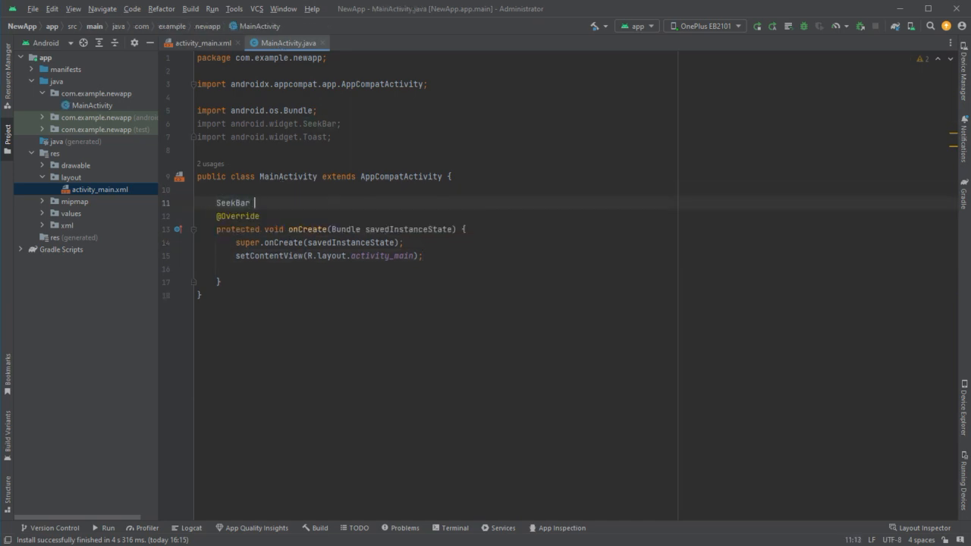
pyautogui.write('seekbar;')
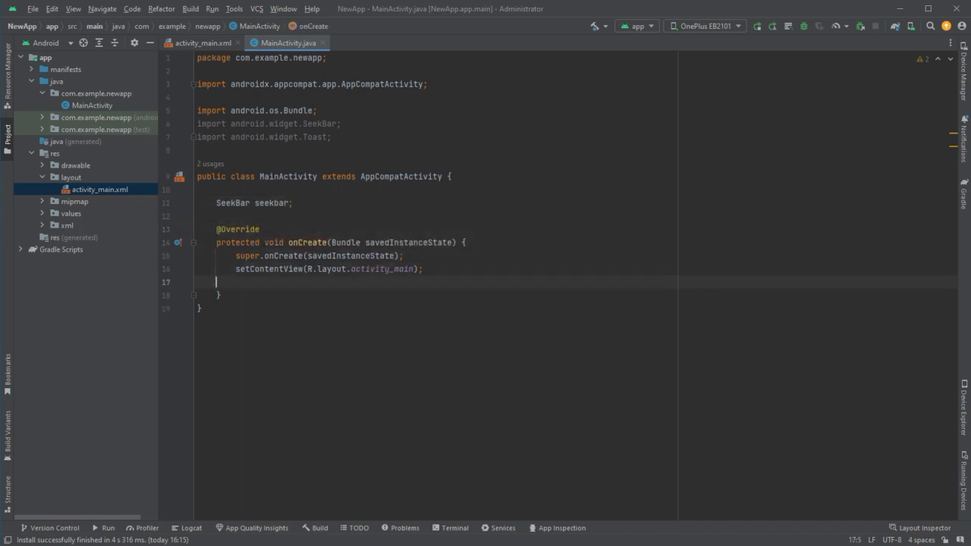
pyautogui.write('seekbar =')
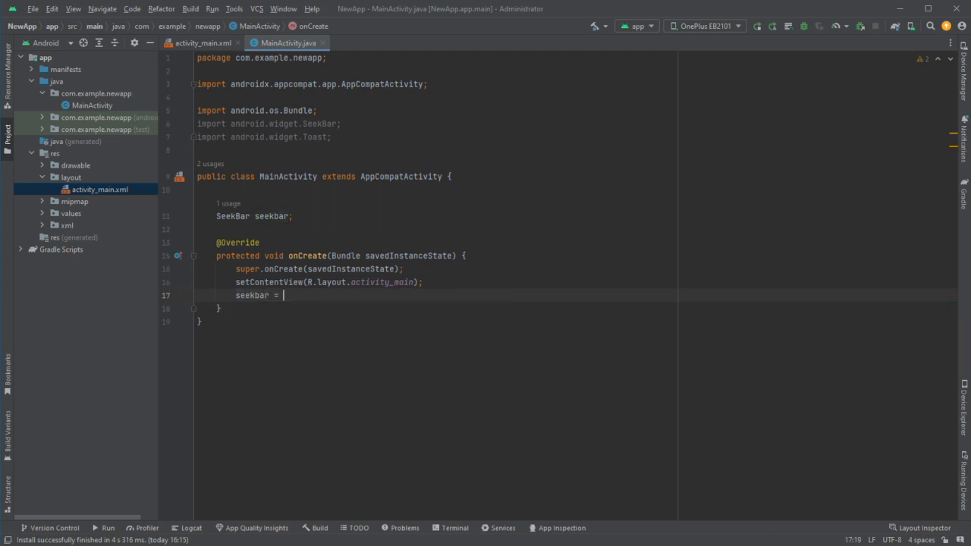
pyautogui.write('findViewById(R')
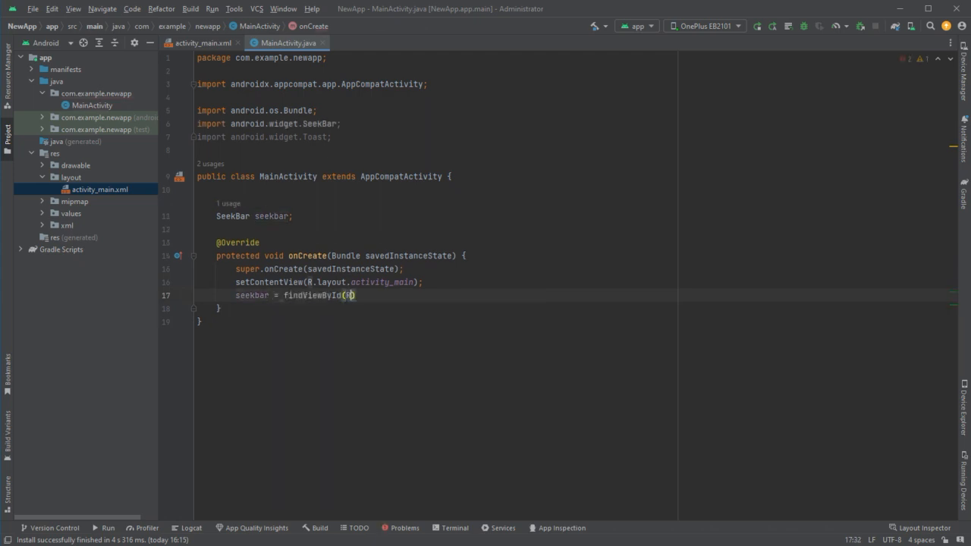
pyautogui.write('.id.')
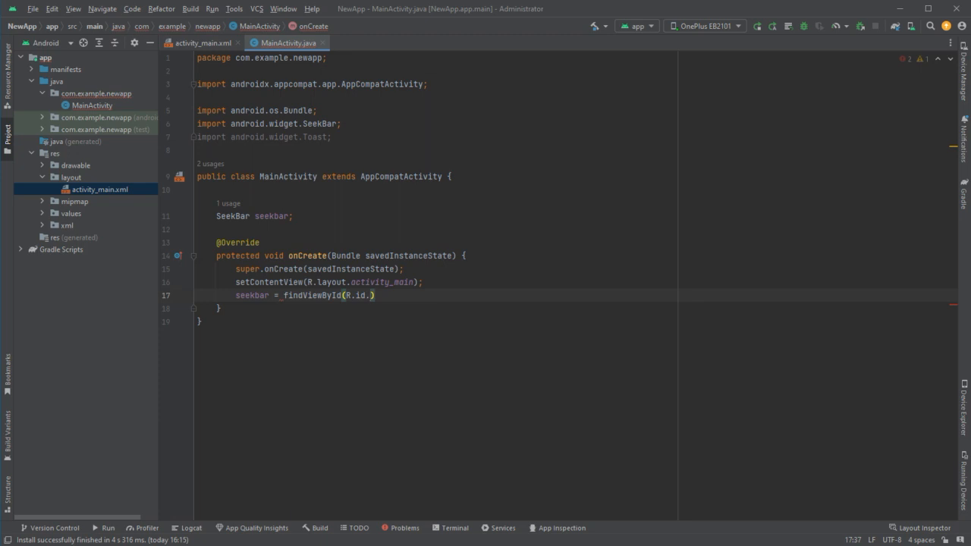
pyautogui.write('see')
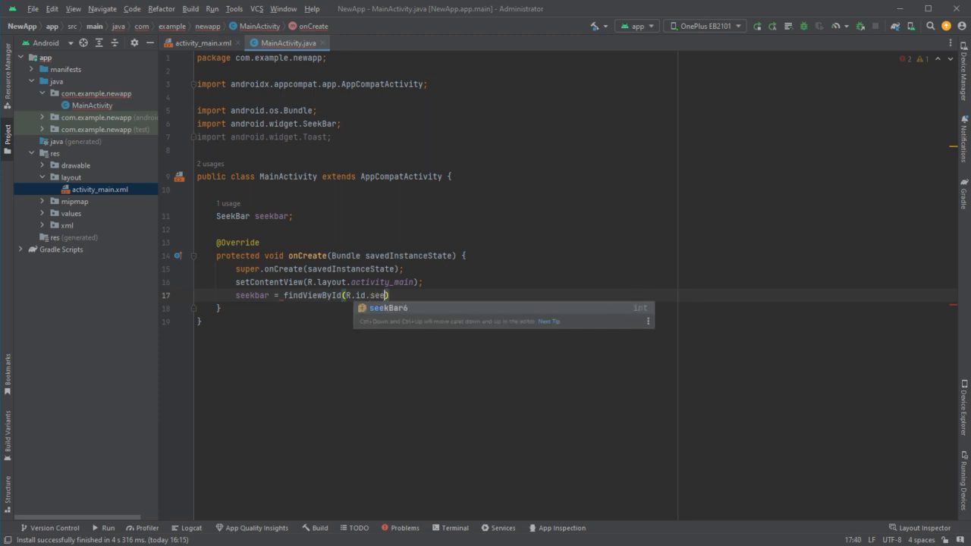
pyautogui.press('Enter')
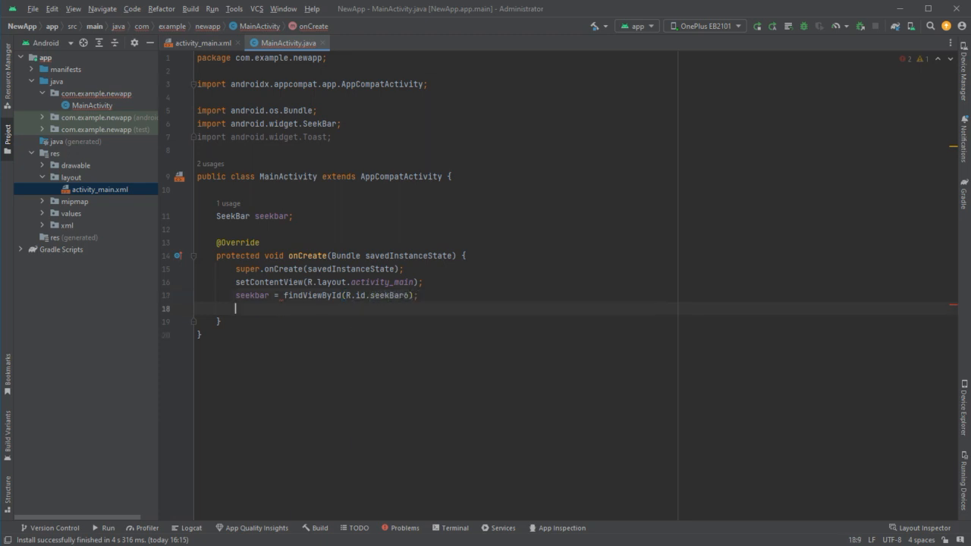
# Start typing seekbar.setOn on line 18 to bring up listener completions
pyautogui.write('seekbar')
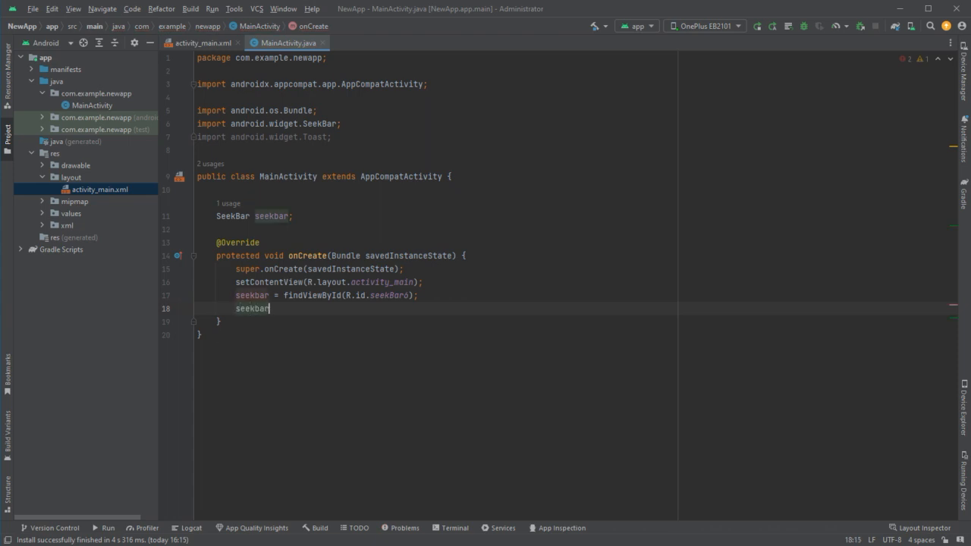
pyautogui.write('.')
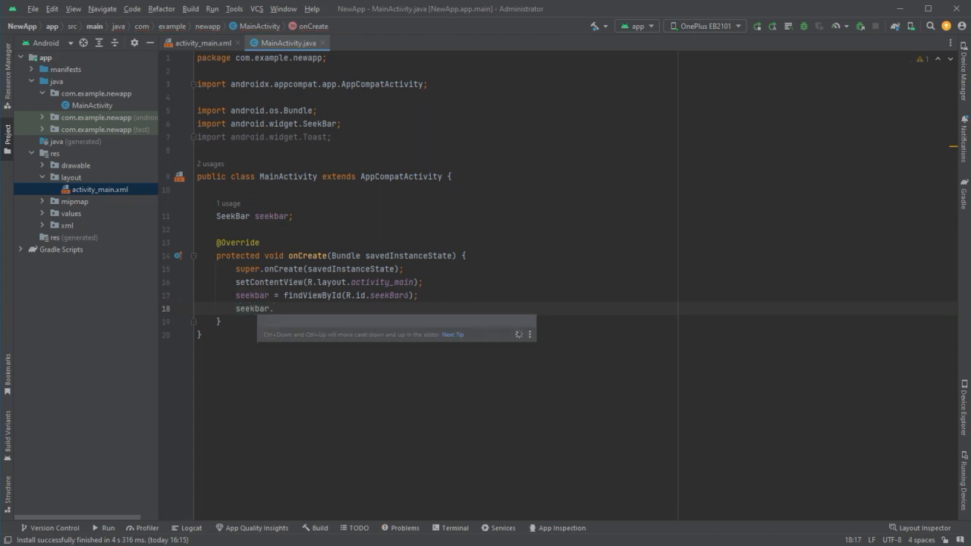
pyautogui.write('set')
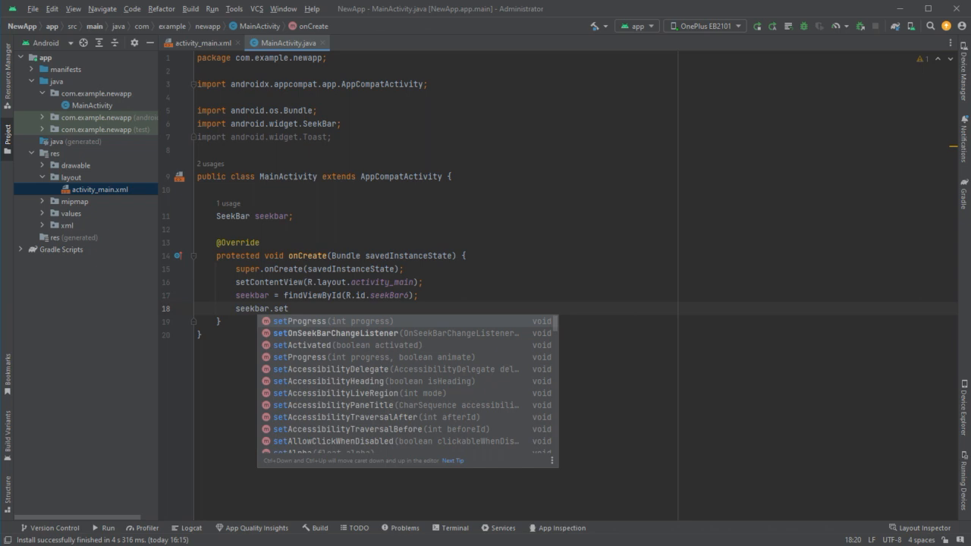
pyautogui.write('On')
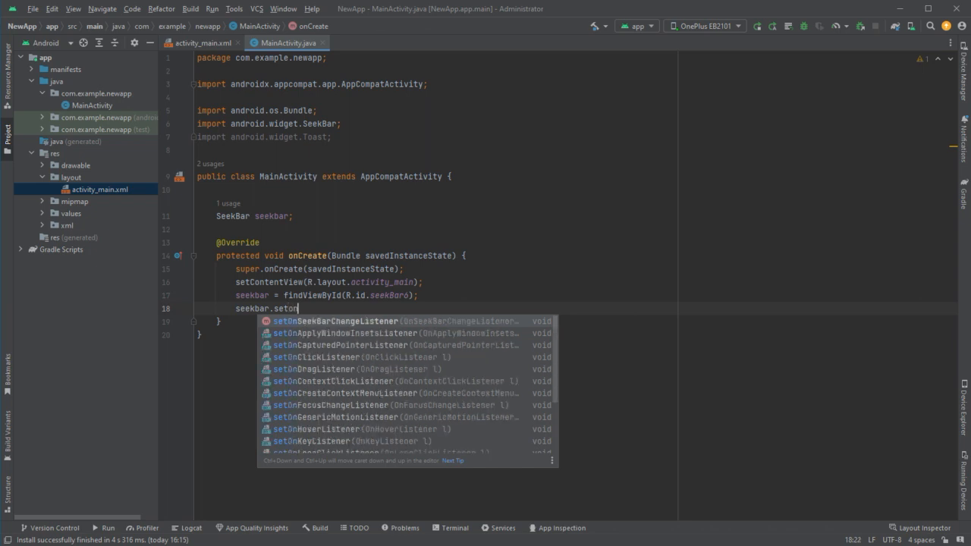
# Insert setOnSeekBarChangeListener with a new OnSeekBarChangeListener and review its three generated callbacks
pyautogui.click(337, 321)
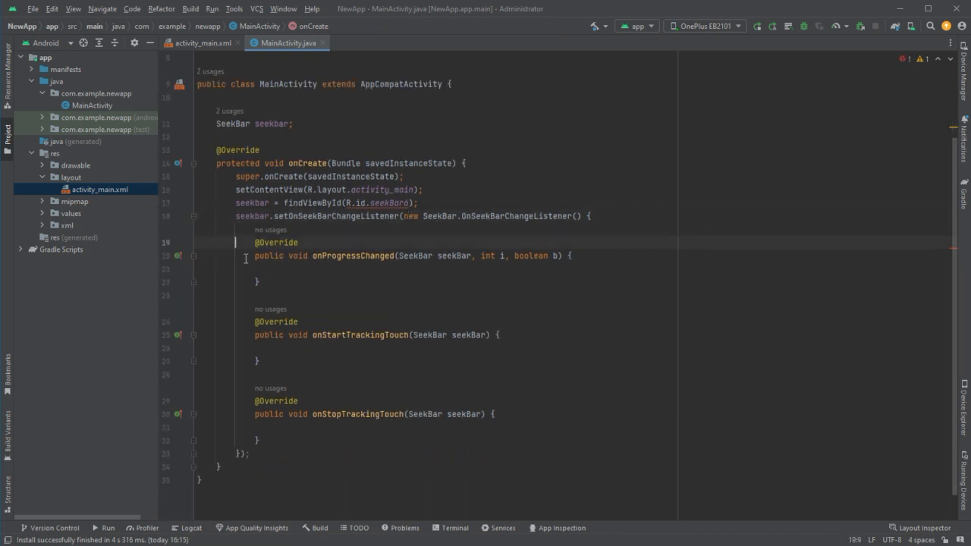
pyautogui.moveTo(235, 242); pyautogui.dragTo(258, 440)
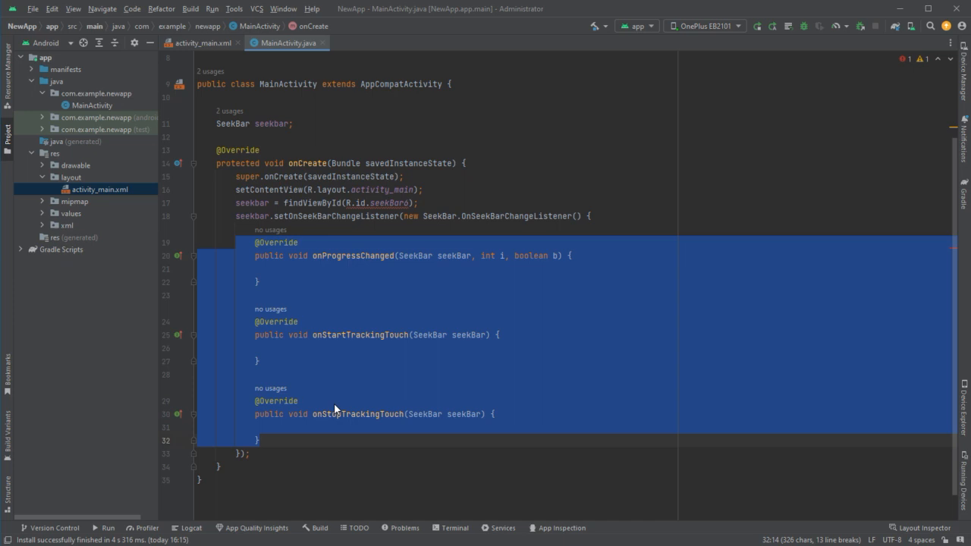
pyautogui.click(476, 215)
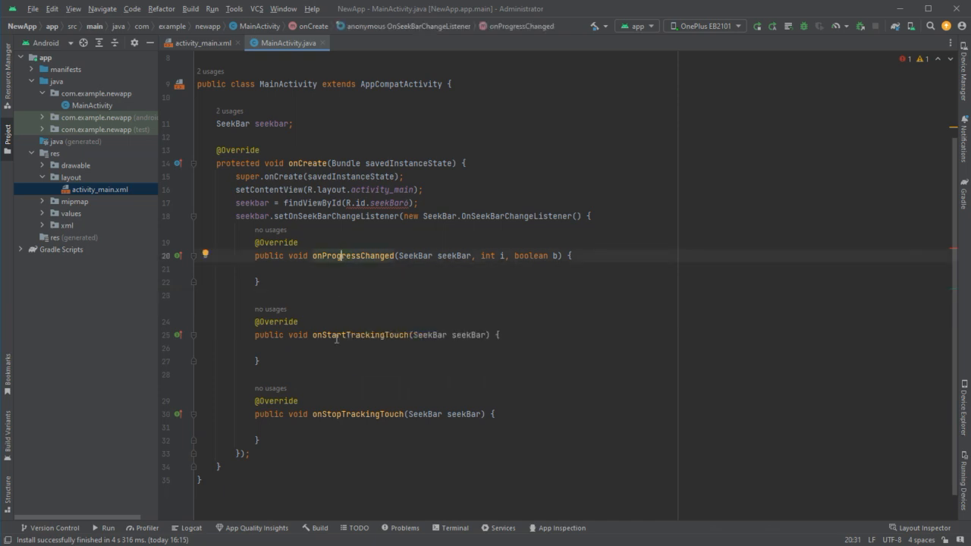
pyautogui.click(343, 335)
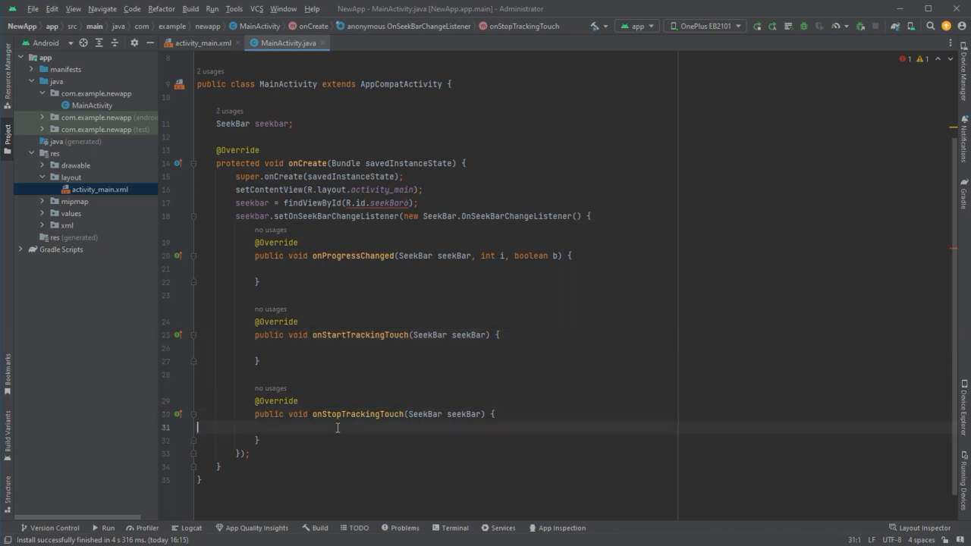
pyautogui.click(358, 269)
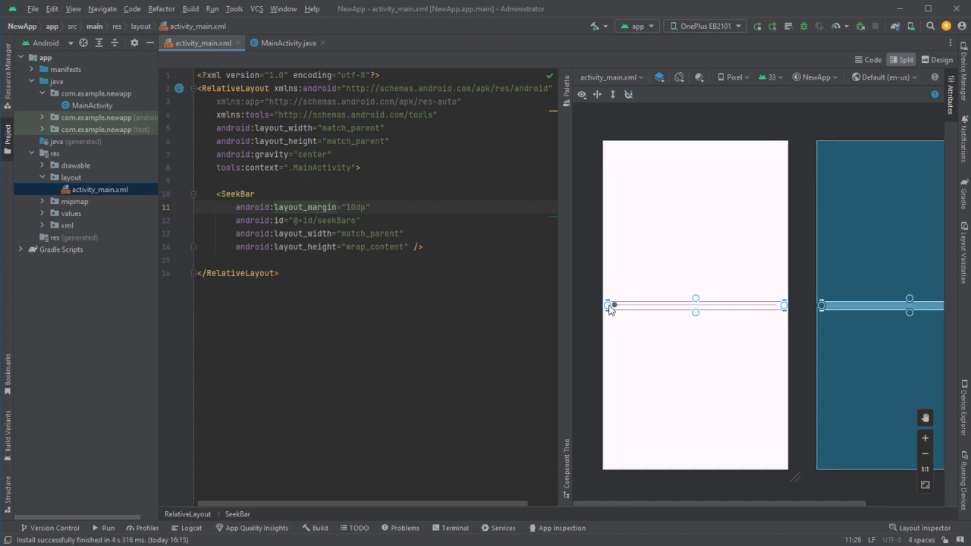
# Return to MainActivity.java with the caret in the empty onProgressChanged body
pyautogui.click(288, 43)
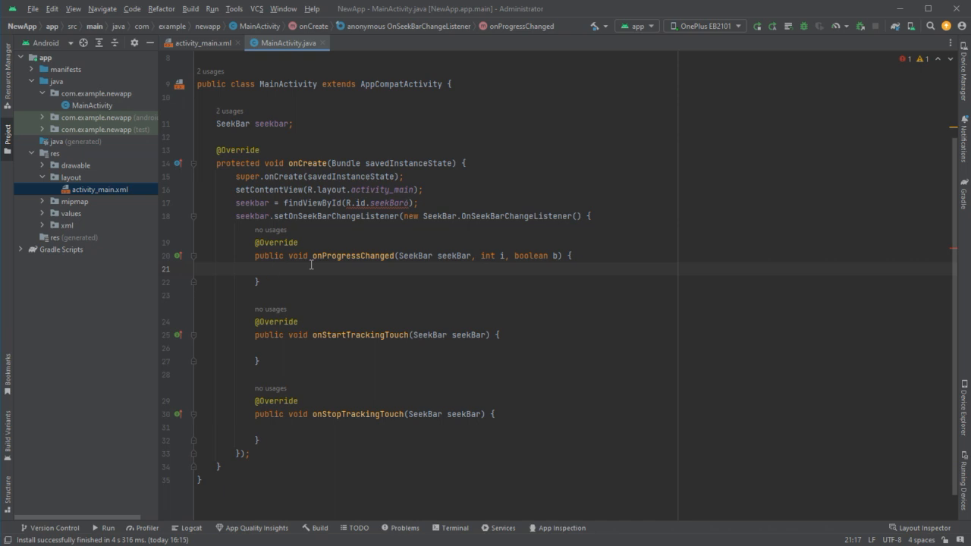
pyautogui.moveTo(338, 256)
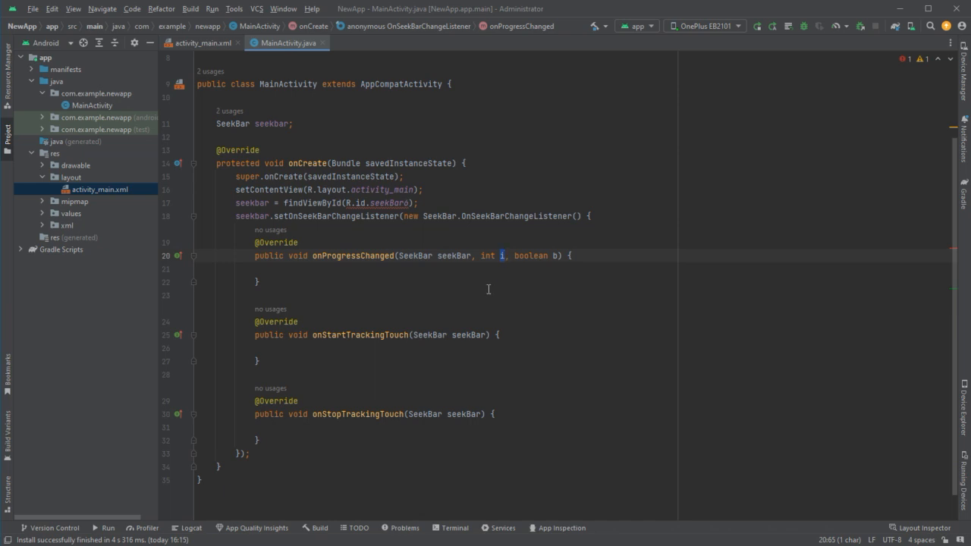
pyautogui.click(275, 268)
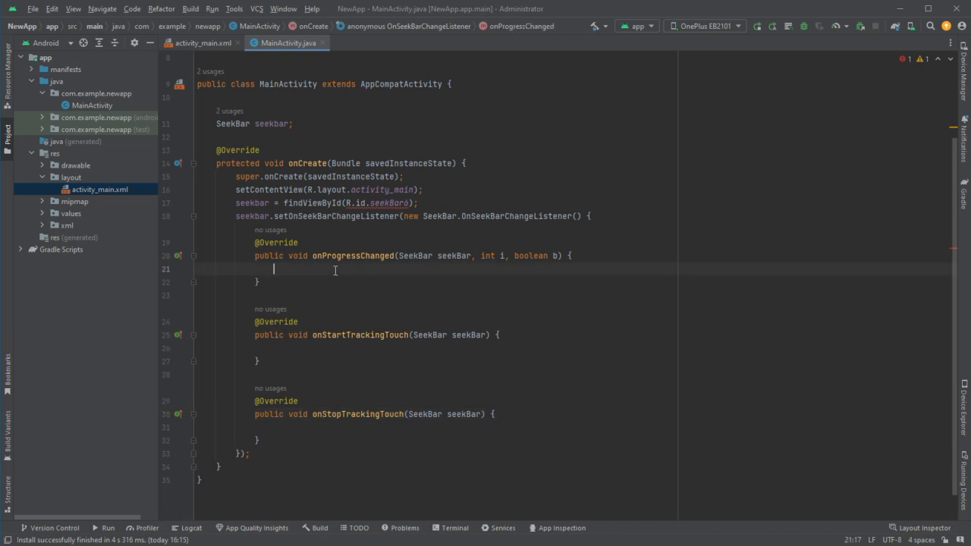
# Make onProgressChanged show a short Toast "value : " plus i, and run the app
pyautogui.write('Toast.makeText(MainActivity.this, "value : "+i, Toast.LENGTH_SHORT).show();')
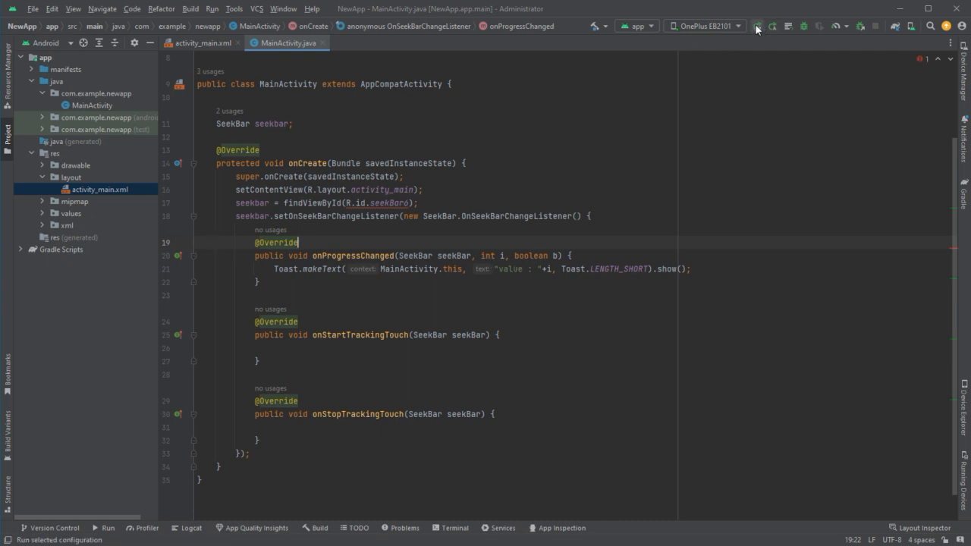
pyautogui.click(756, 25)
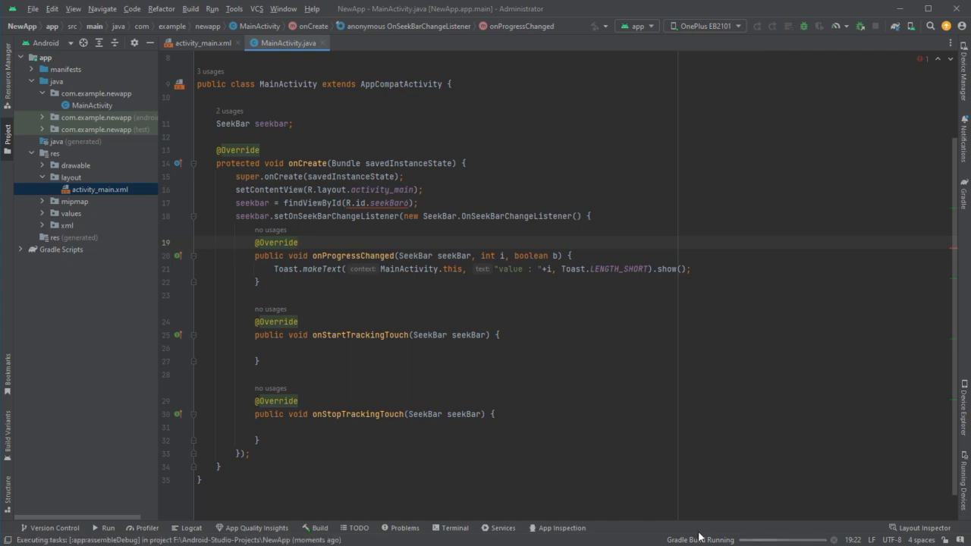
# Slide the app's seek bar across its range on the phone, seeing toasts up to value 31
pyautogui.click(298, 242)
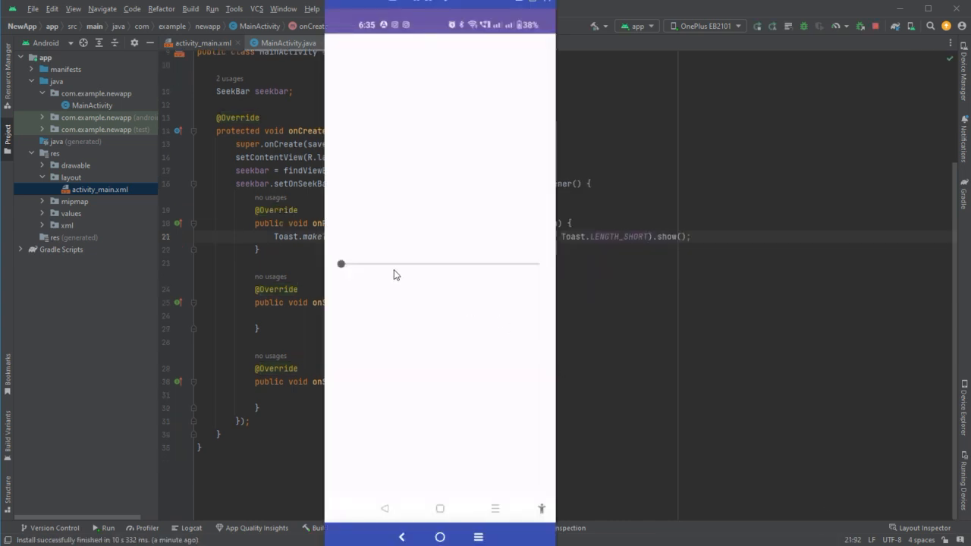
pyautogui.moveTo(263, 301)
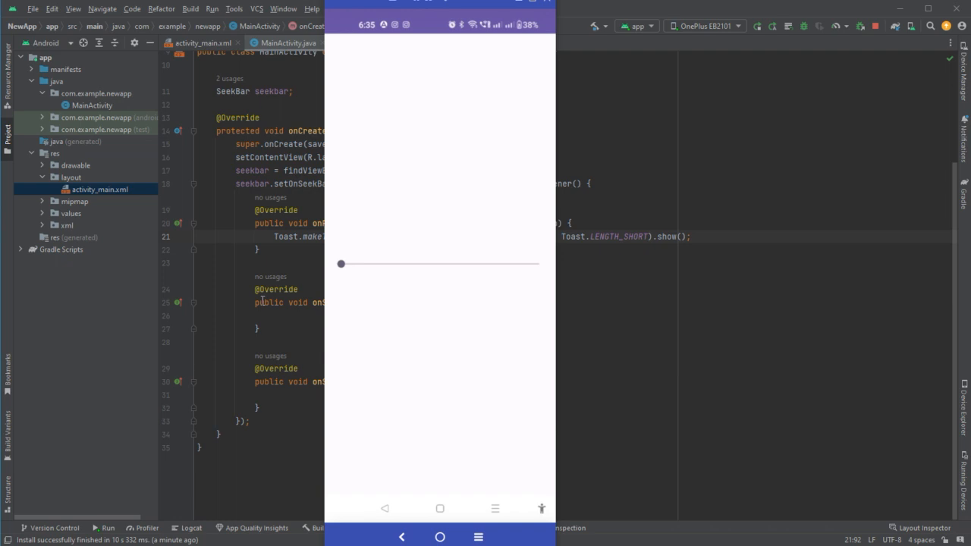
pyautogui.moveTo(341, 263); pyautogui.dragTo(388, 263)
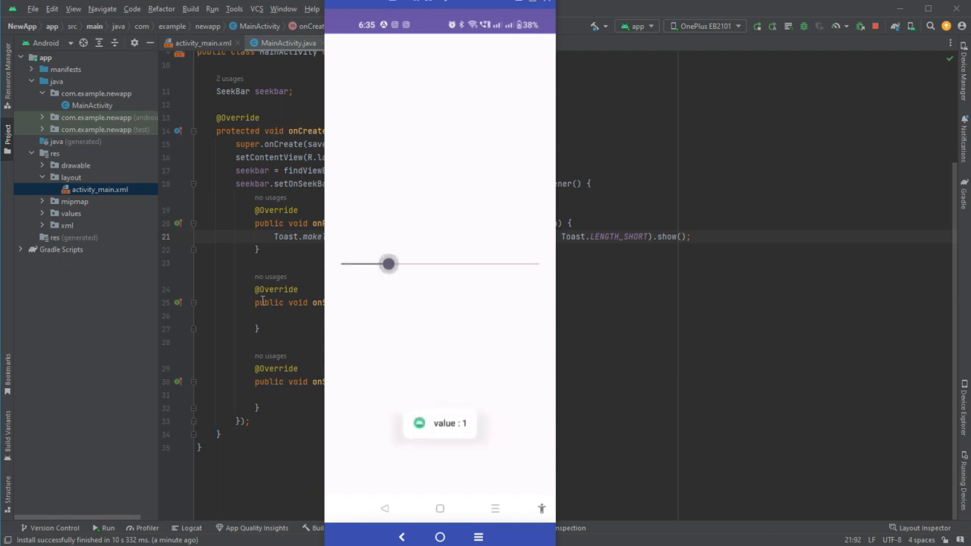
pyautogui.moveTo(388, 263); pyautogui.dragTo(433, 263)
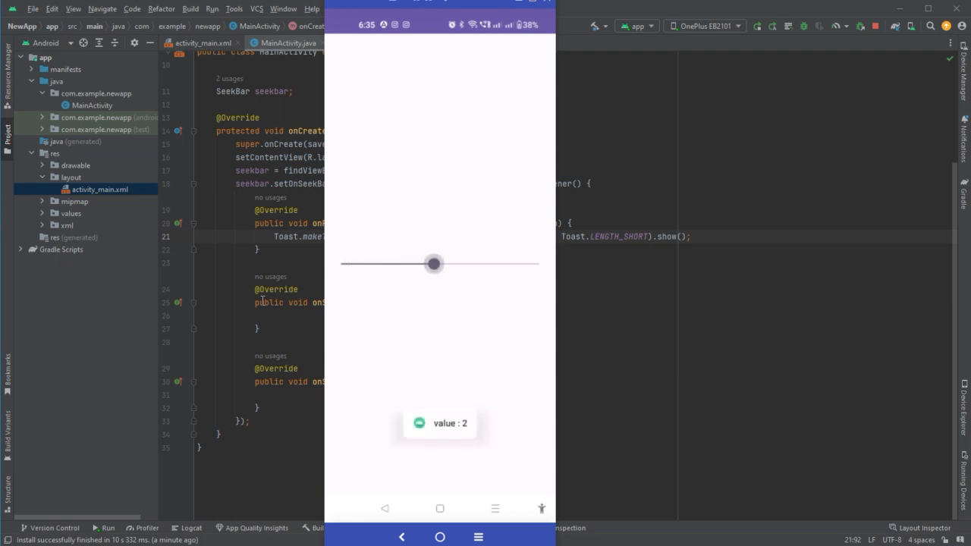
pyautogui.moveTo(433, 263); pyautogui.dragTo(506, 263)
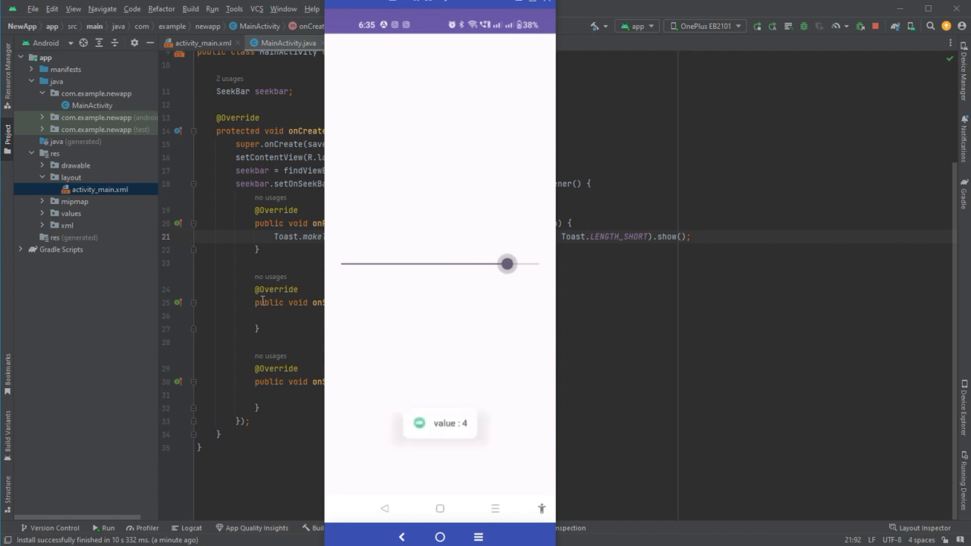
pyautogui.moveTo(507, 264); pyautogui.dragTo(539, 264)
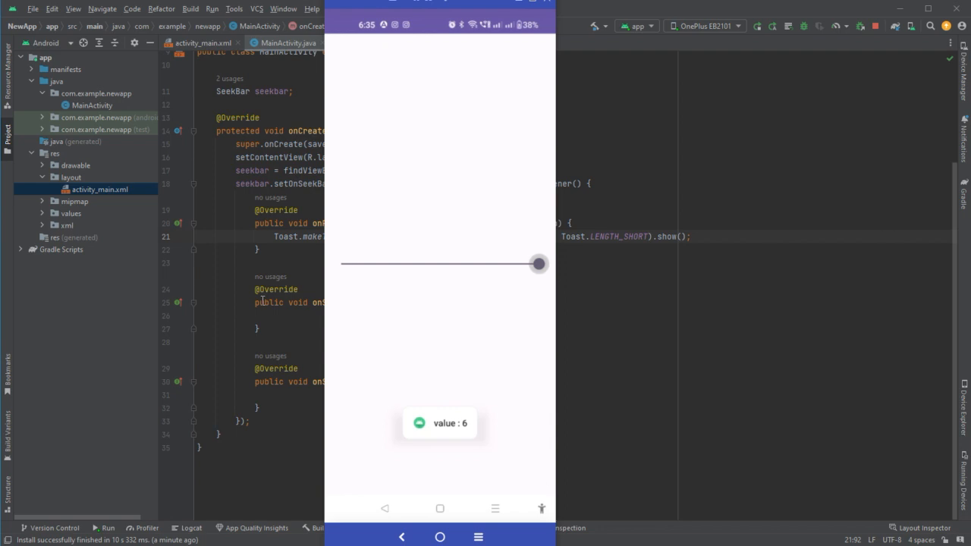
pyautogui.moveTo(539, 264); pyautogui.dragTo(535, 263)
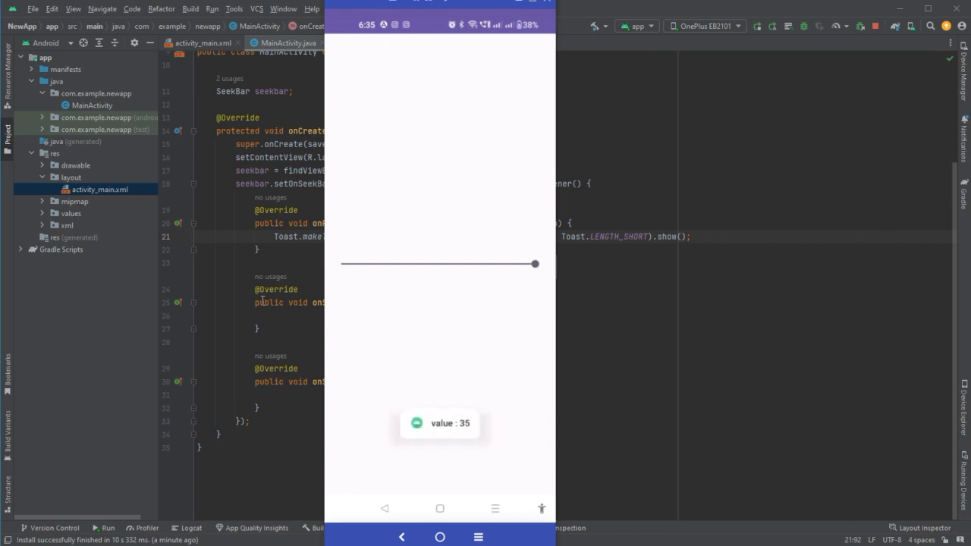
pyautogui.moveTo(535, 264); pyautogui.dragTo(539, 263)
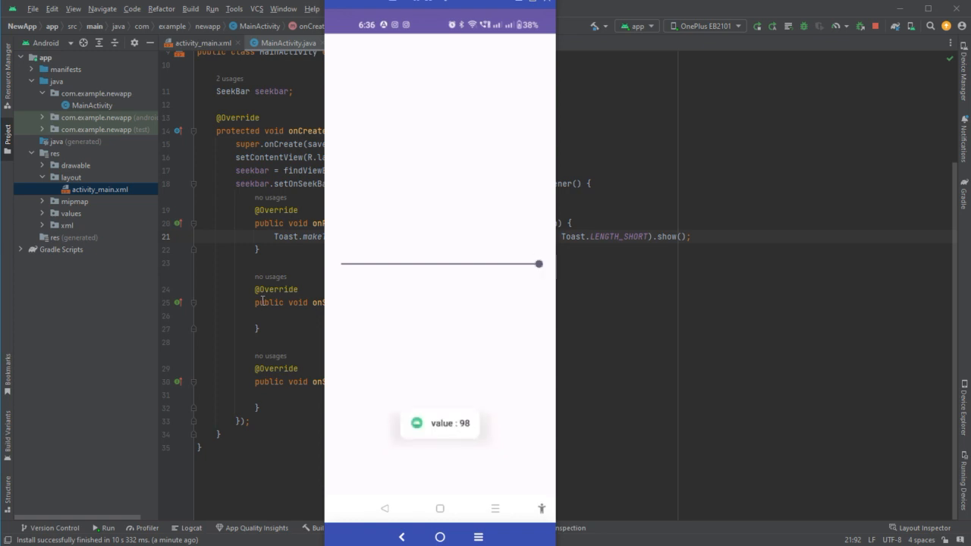
pyautogui.moveTo(538, 263); pyautogui.dragTo(537, 264)
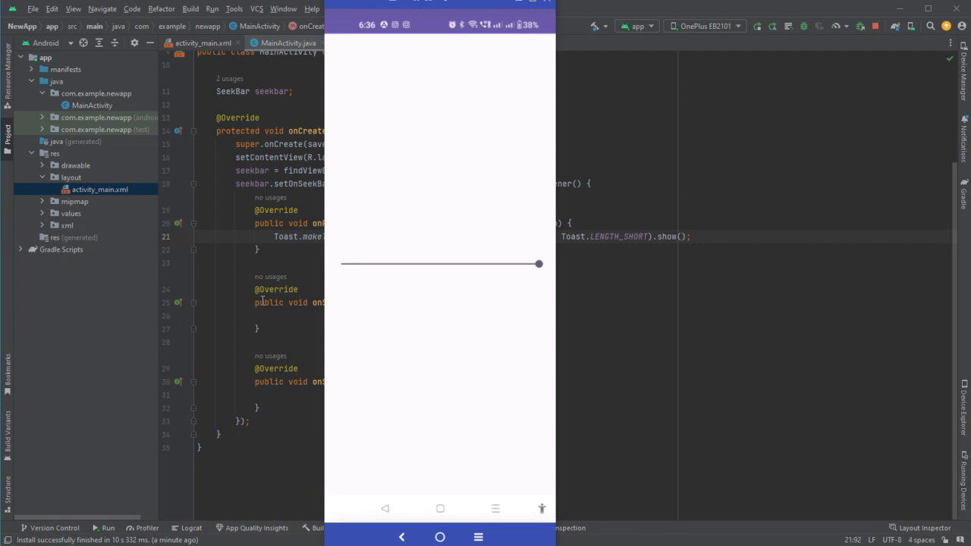
pyautogui.moveTo(538, 264); pyautogui.dragTo(402, 264)
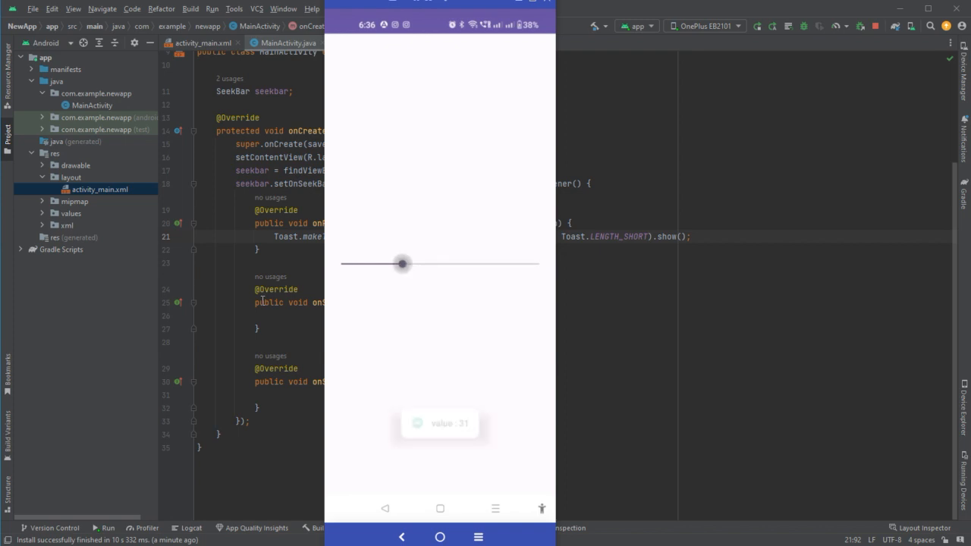
pyautogui.click(402, 263)
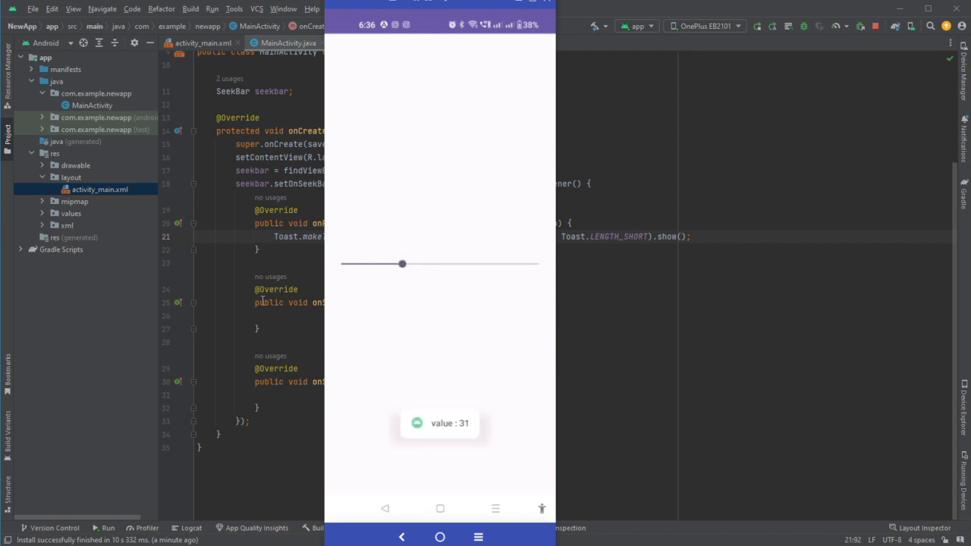
pyautogui.moveTo(401, 263); pyautogui.dragTo(500, 263)
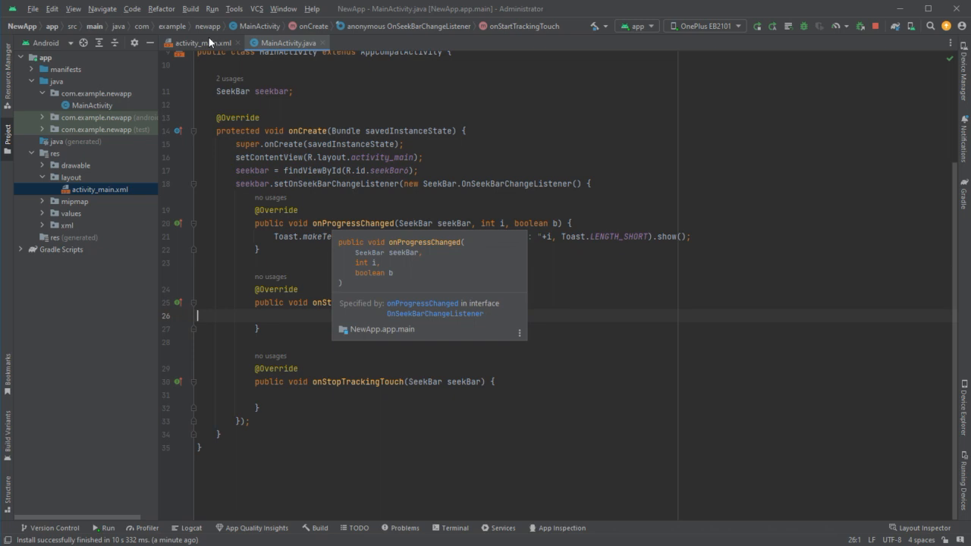
# Add a discrete SeekBar, seekBar7 with max 10 and progress 3, below the first SeekBar
pyautogui.click(201, 43)
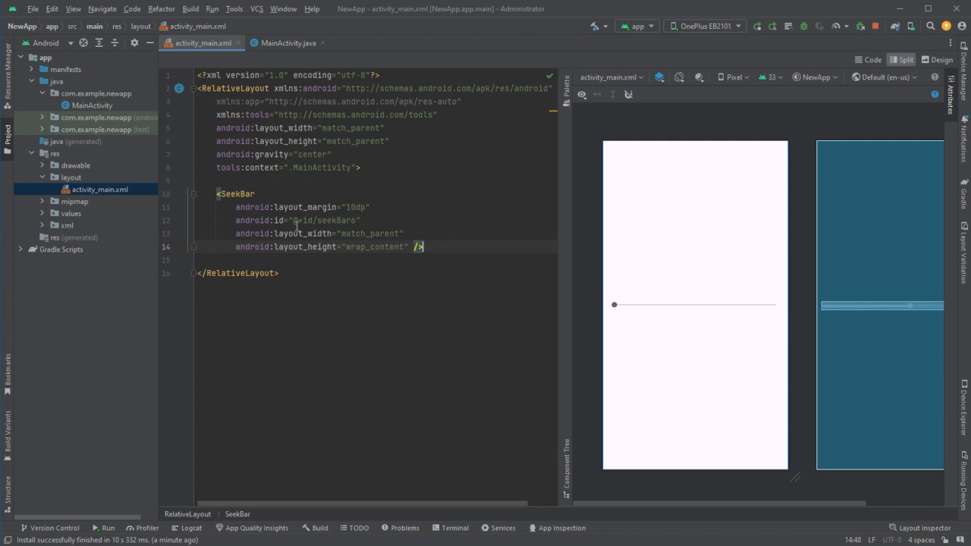
pyautogui.click(565, 84)
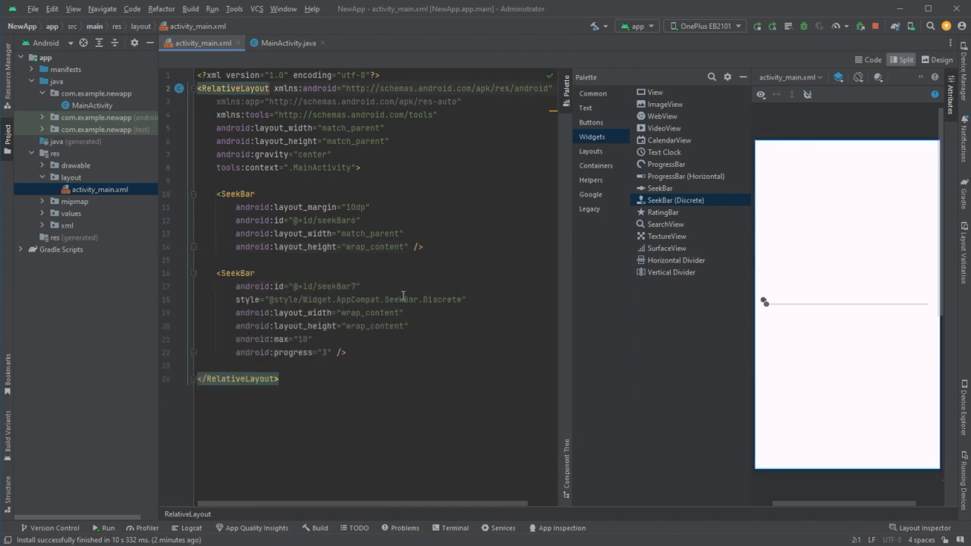
pyautogui.doubleClick(232, 88)
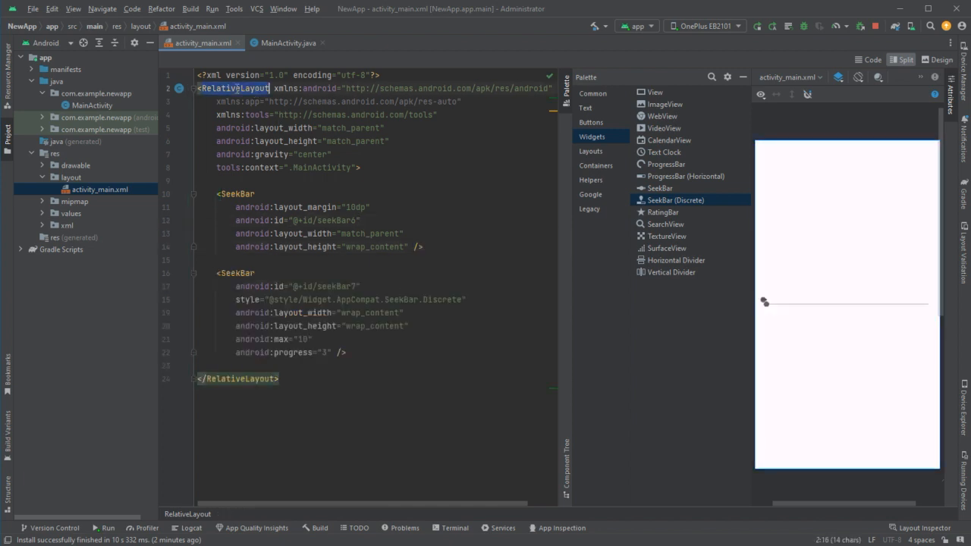
# Change the root to a vertical LinearLayout; give seekBar7 10dp margin, full width, progress 0
pyautogui.write('Linear')
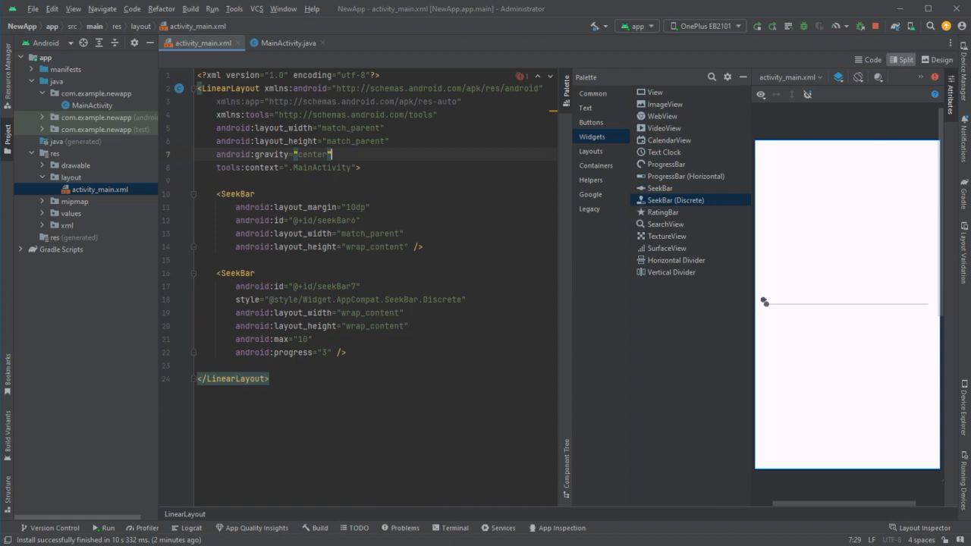
pyautogui.write('orientation="vertical')
pyautogui.click(375, 339)
pyautogui.write('4')
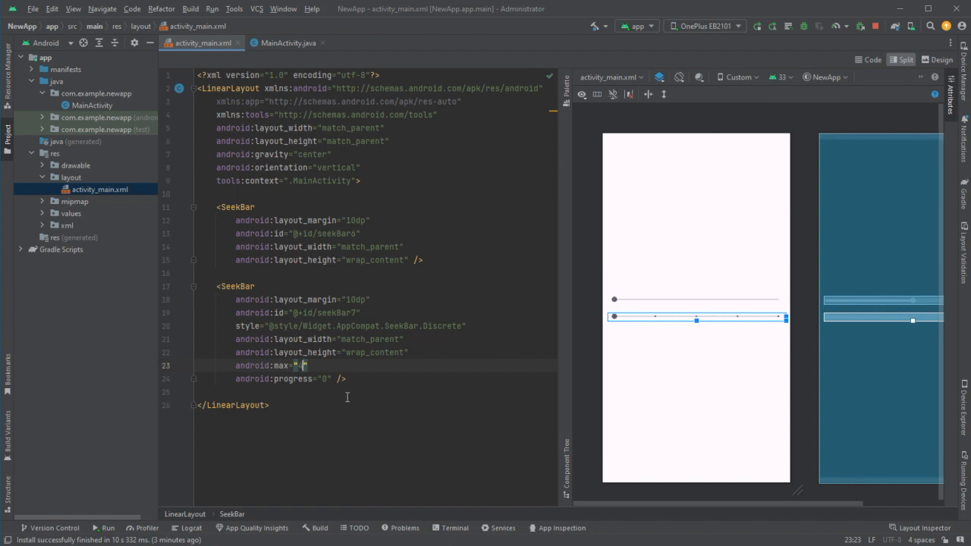
# Review the seekBar7 listener code in MainActivity and reinstall the app on the OnePlus phone
pyautogui.click(289, 43)
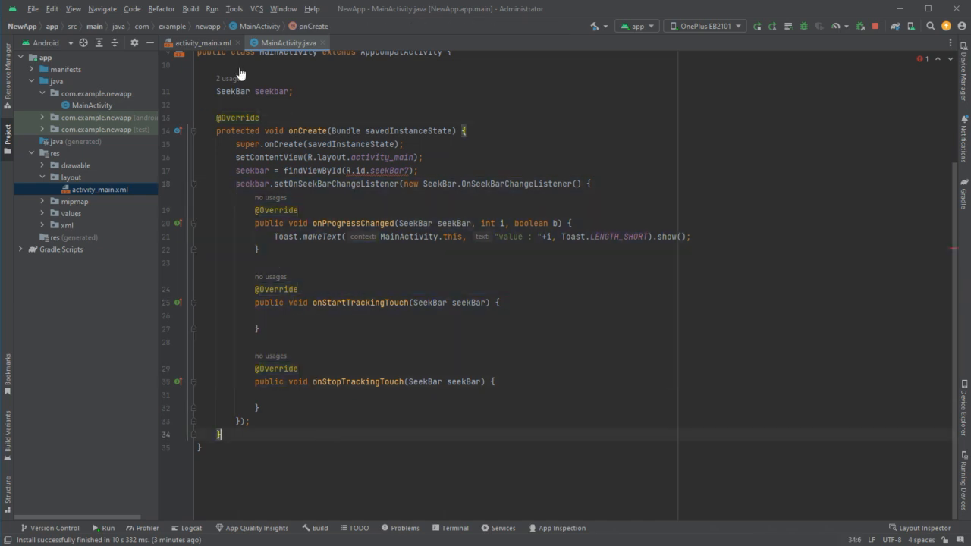
pyautogui.click(202, 43)
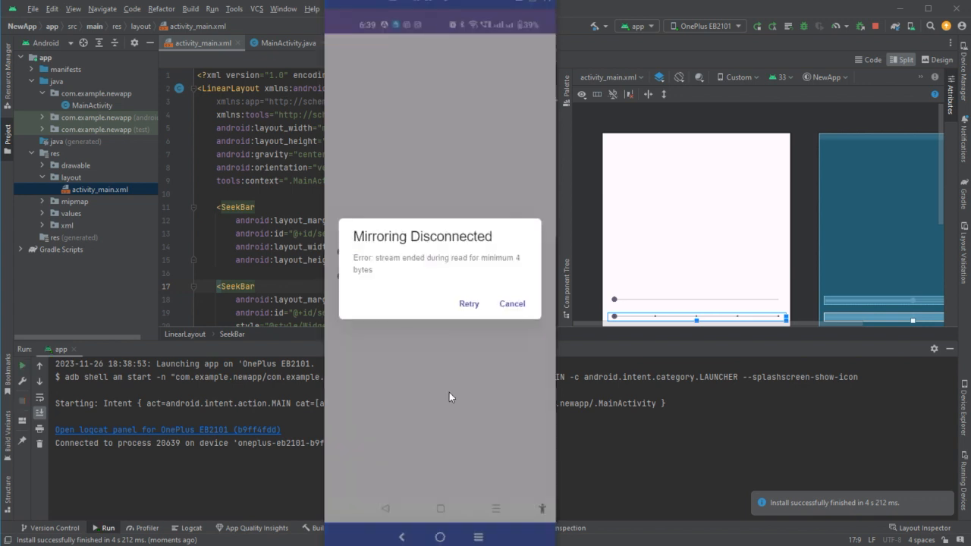
# Reconnect phone mirroring and step the discrete SeekBar through its steps to maximum 4
pyautogui.click(512, 303)
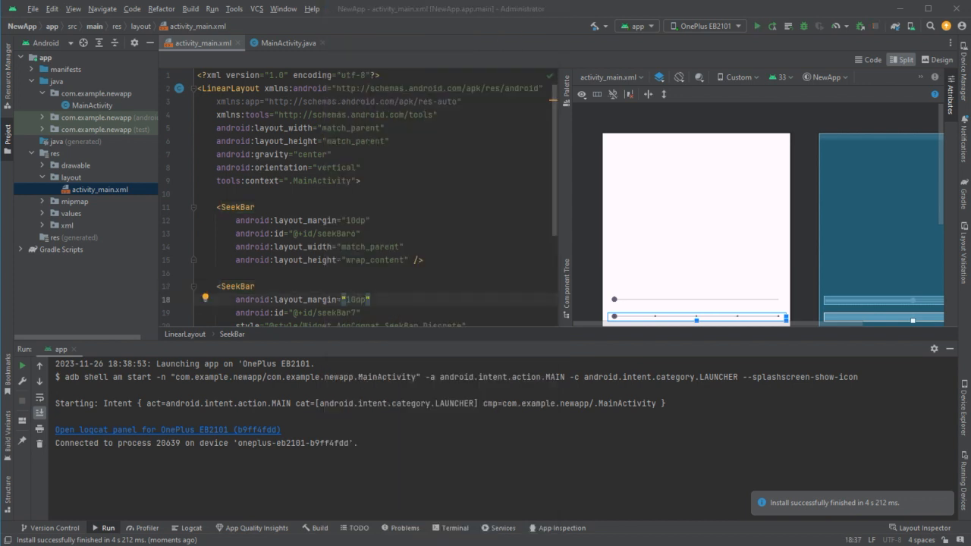
pyautogui.moveTo(872, 503)
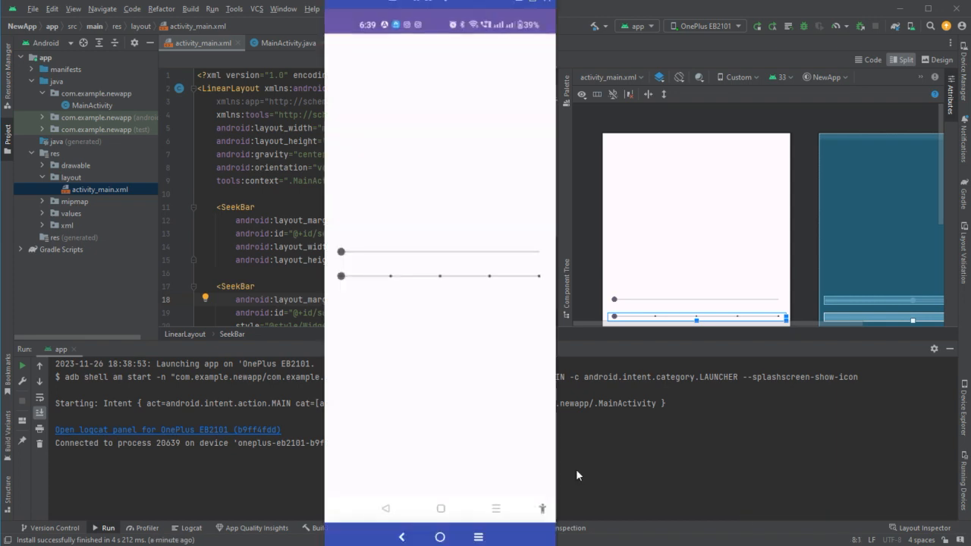
pyautogui.moveTo(387, 391)
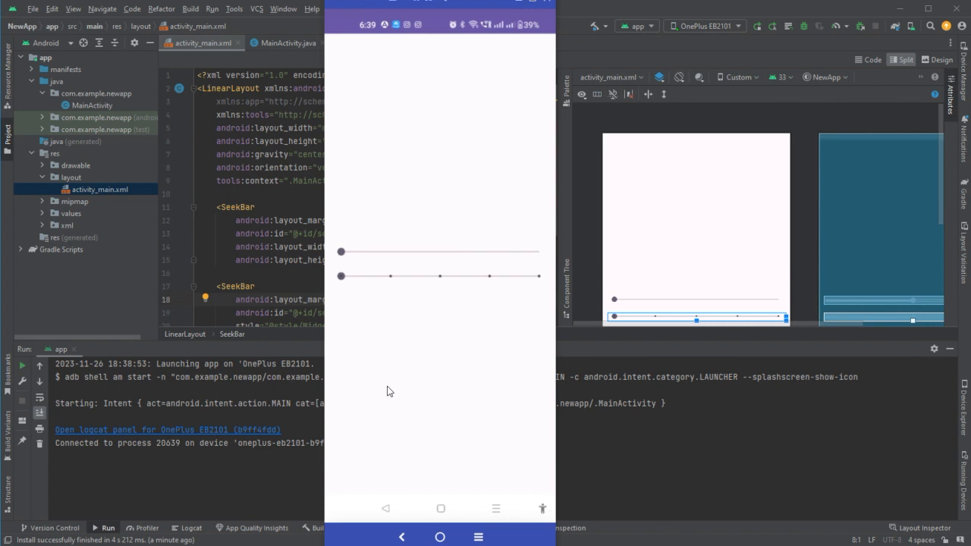
pyautogui.moveTo(341, 275); pyautogui.dragTo(390, 275)
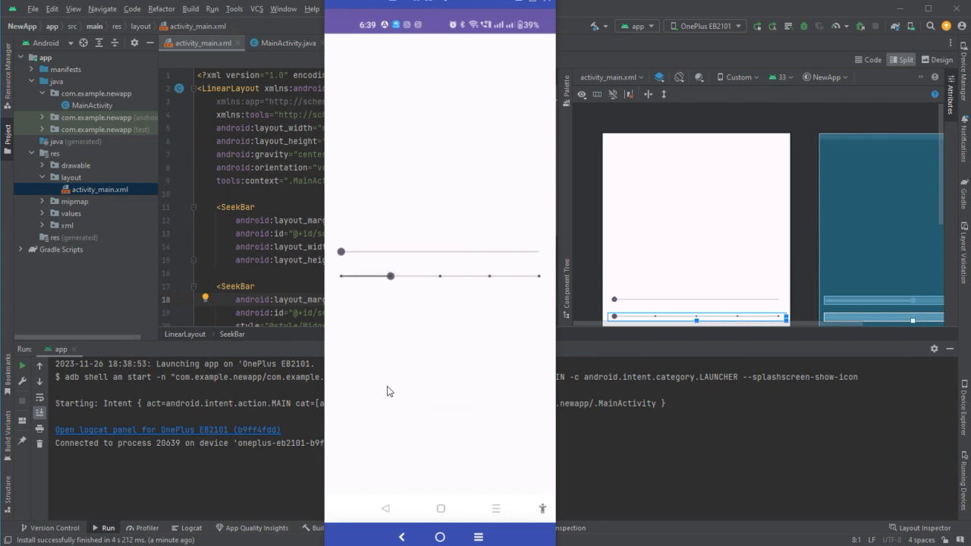
pyautogui.moveTo(390, 276); pyautogui.dragTo(440, 276)
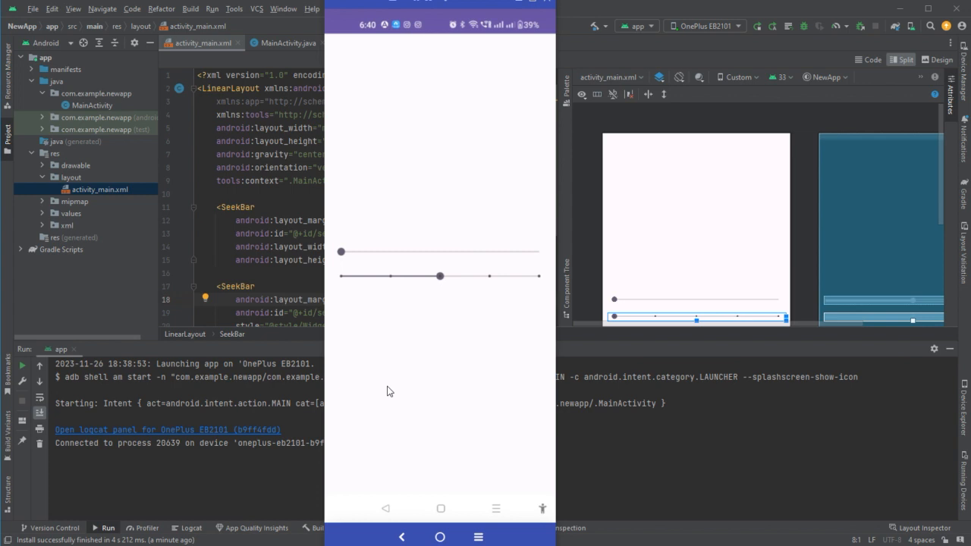
pyautogui.moveTo(440, 276); pyautogui.dragTo(490, 276)
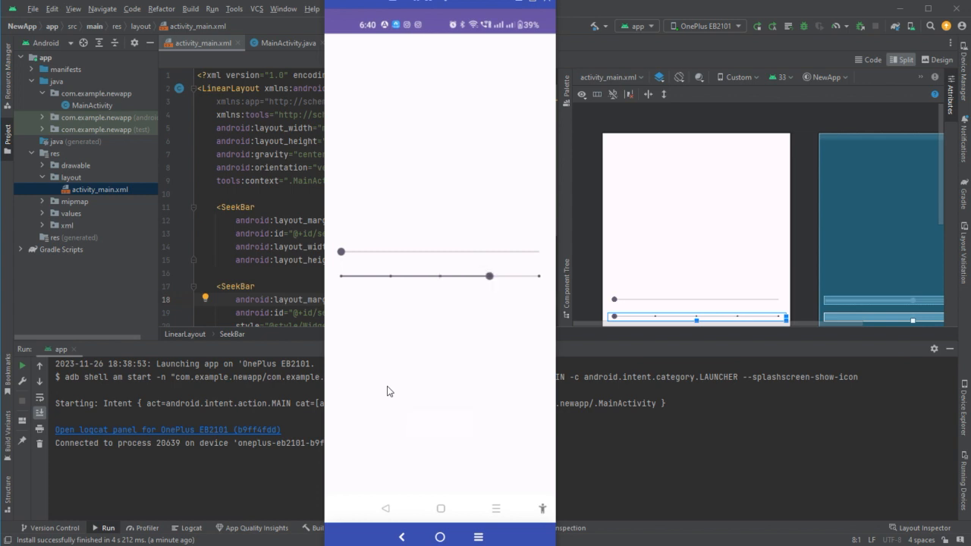
pyautogui.moveTo(489, 276); pyautogui.dragTo(539, 276)
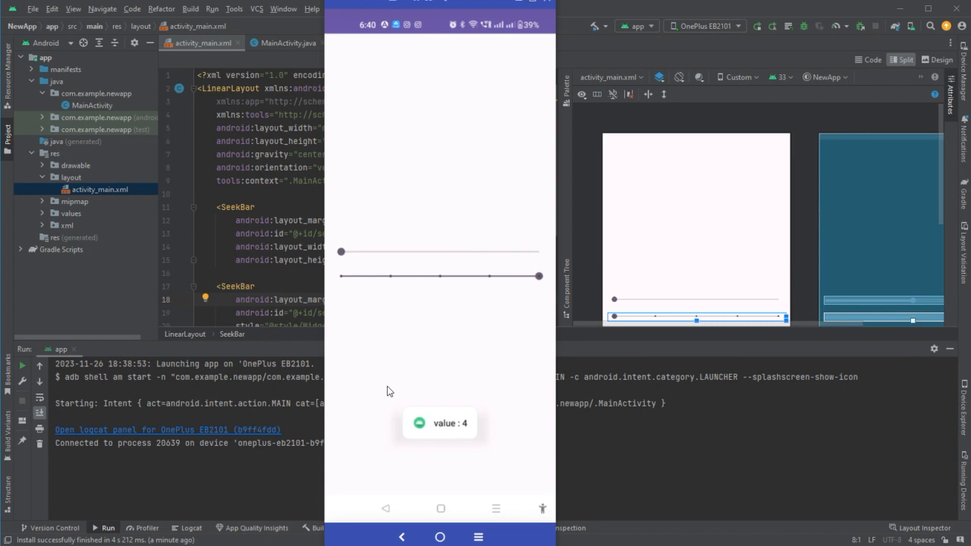
pyautogui.moveTo(513, 343)
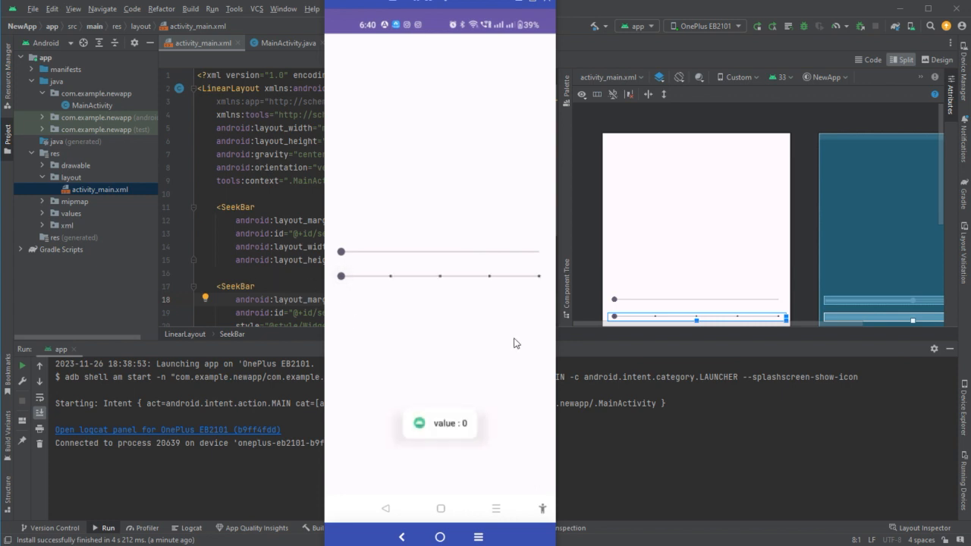
# Slide the full-width SeekBar rightward, then move the discrete SeekBar to steps 1 and 2
pyautogui.moveTo(341, 251); pyautogui.dragTo(371, 251)
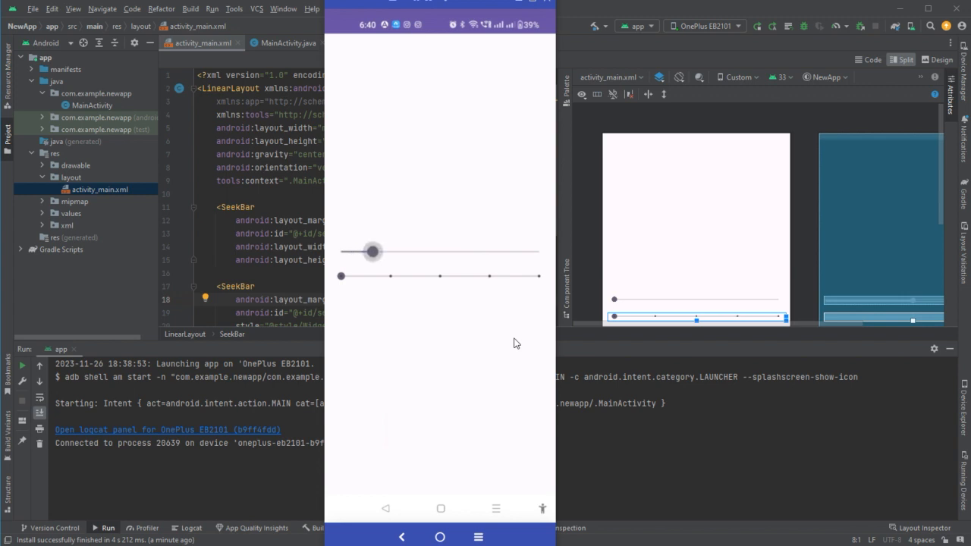
pyautogui.moveTo(372, 251); pyautogui.dragTo(406, 251)
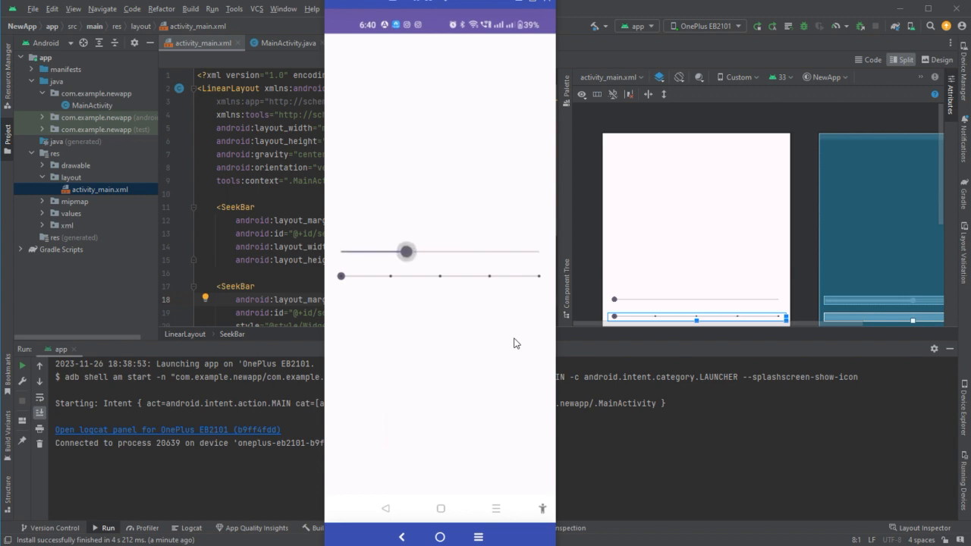
pyautogui.moveTo(340, 275); pyautogui.dragTo(389, 276)
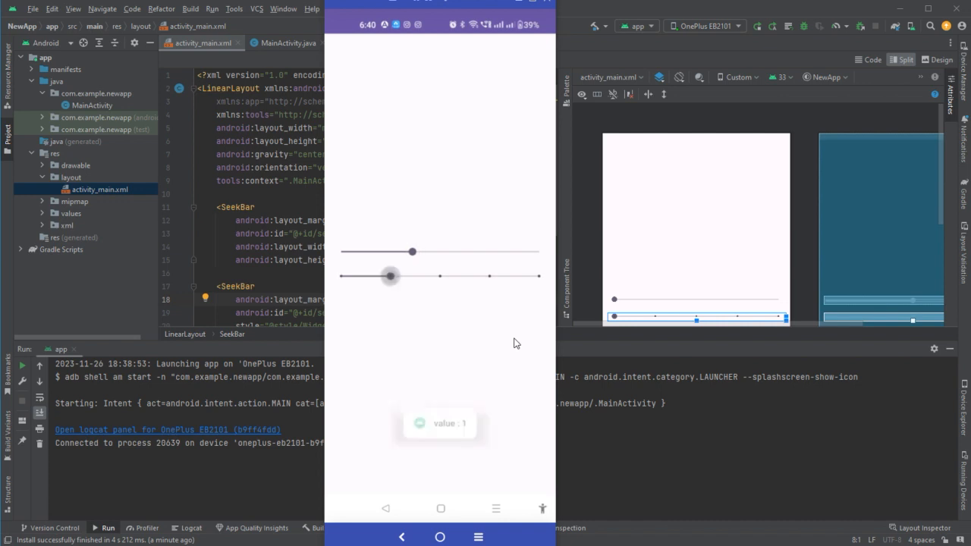
pyautogui.moveTo(389, 276); pyautogui.dragTo(440, 275)
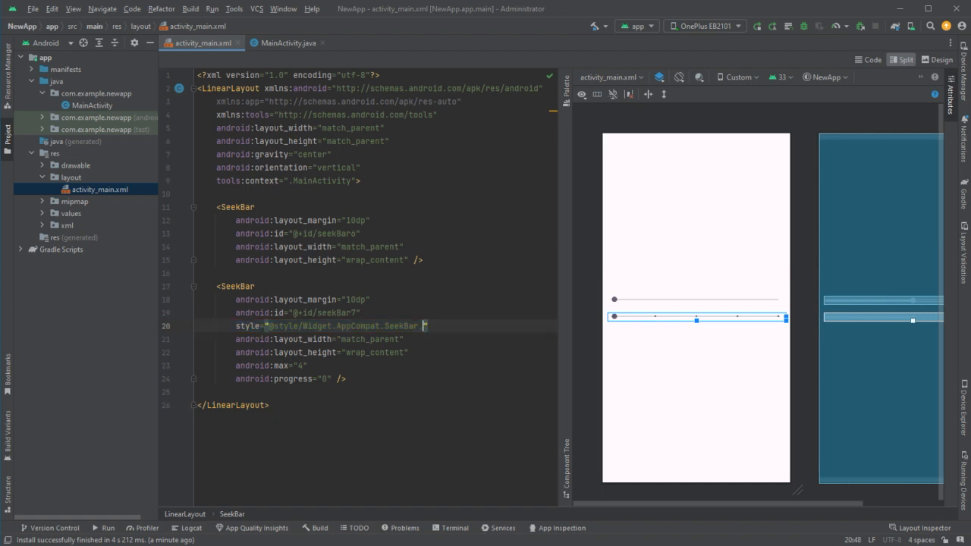
pyautogui.write('.Discrete')
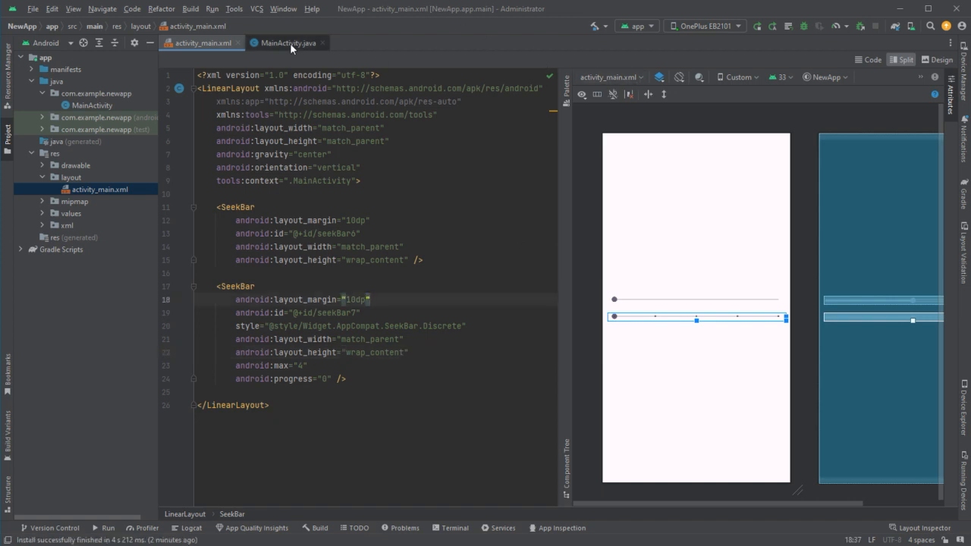
pyautogui.moveTo(575, 322)
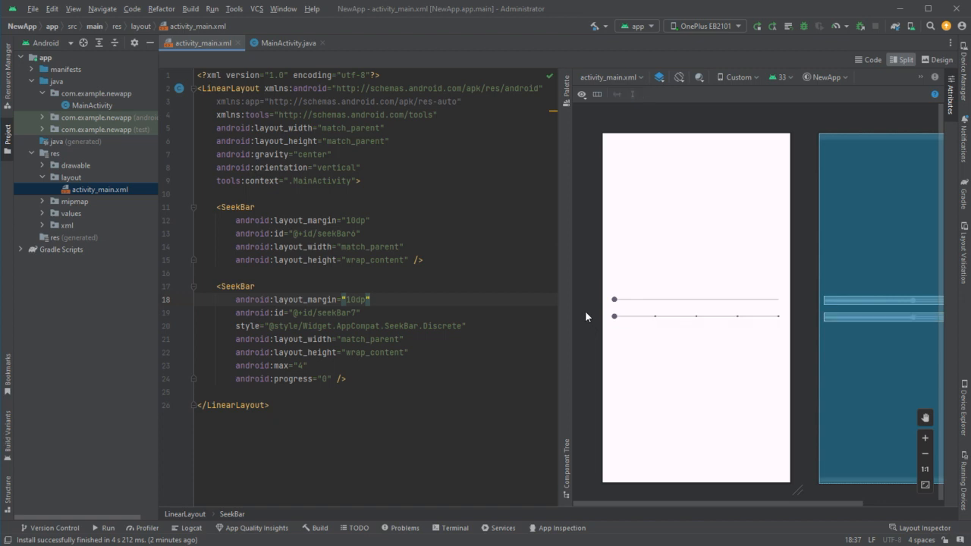
pyautogui.moveTo(534, 229)
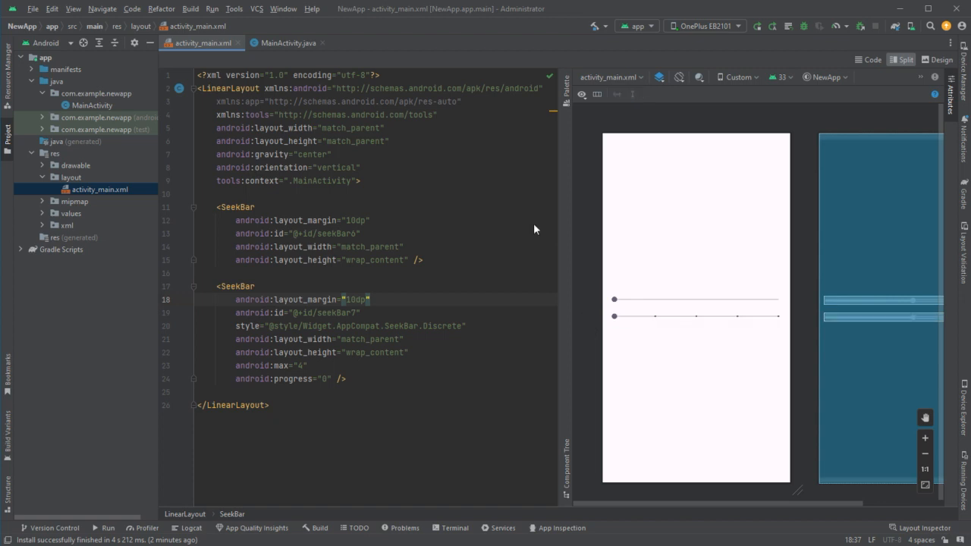